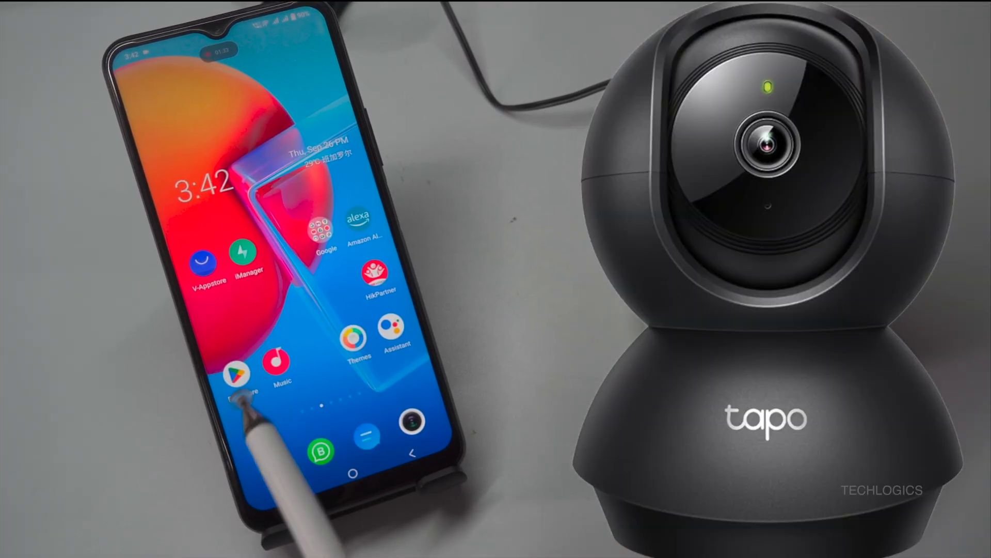
Search Google Play for 'tapo' and install the TP-Link Tapo app
left_click(237, 373)
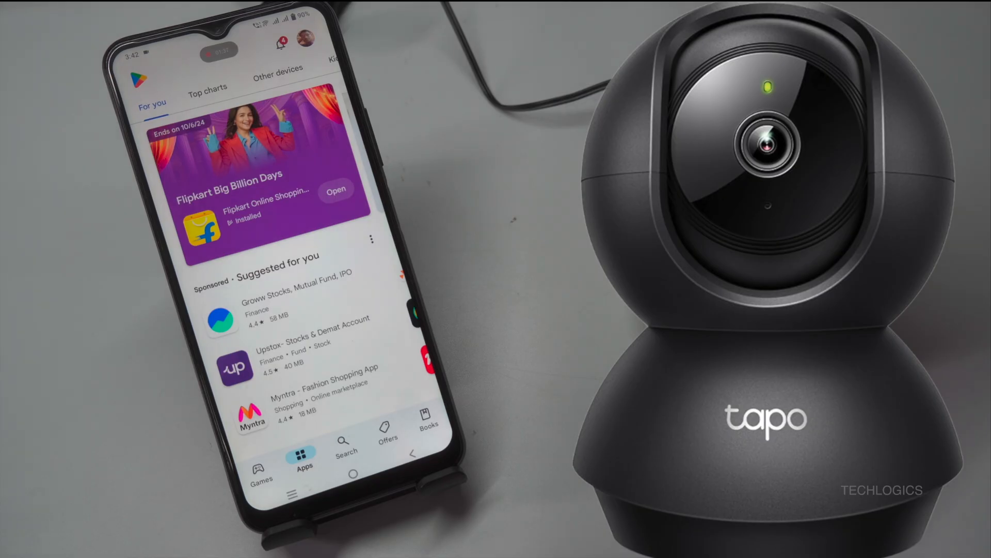
left_click(346, 442)
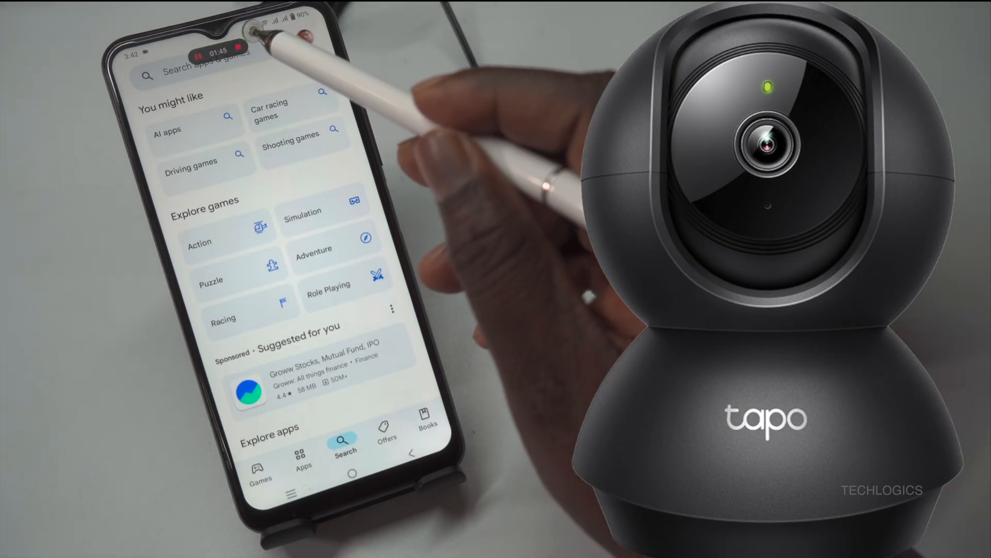
left_click(214, 67)
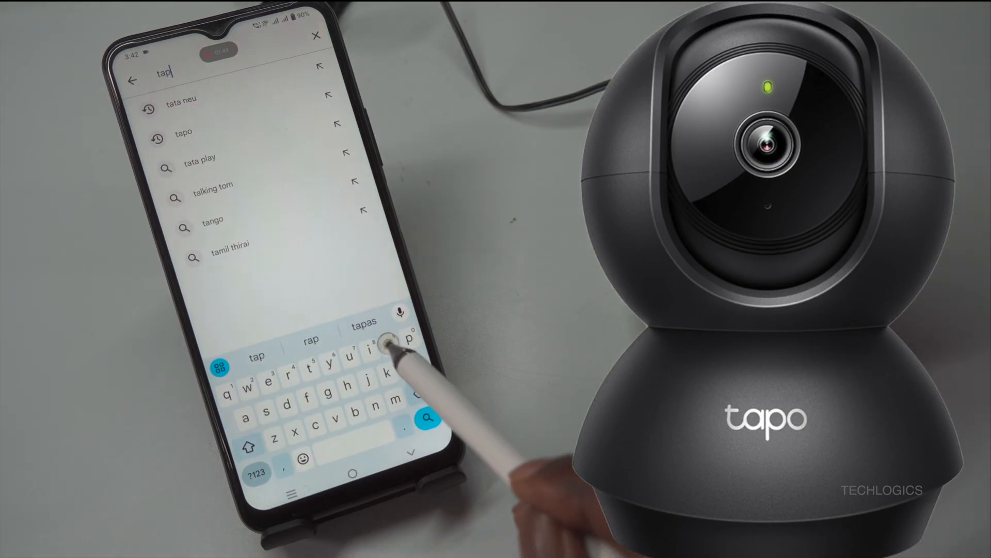
left_click(183, 132)
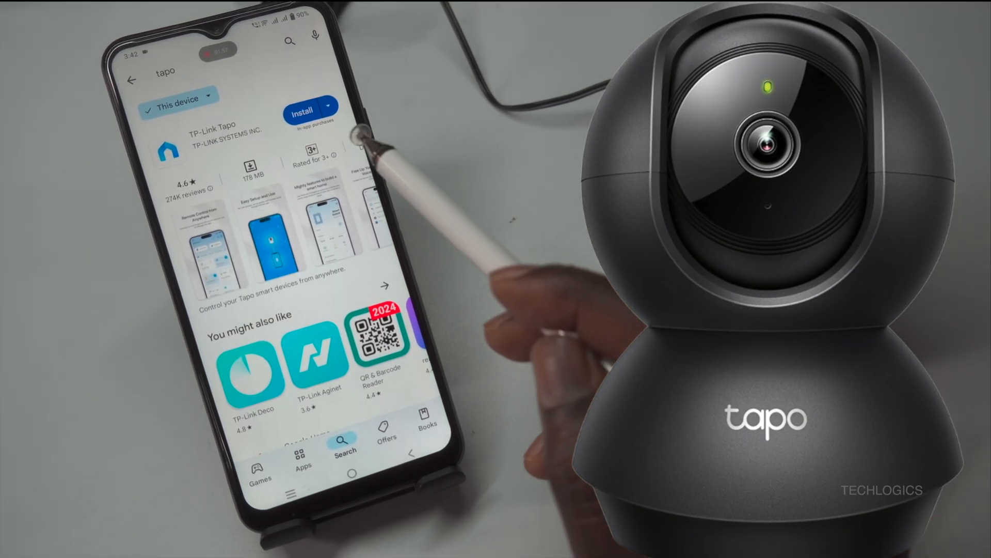
left_click(302, 112)
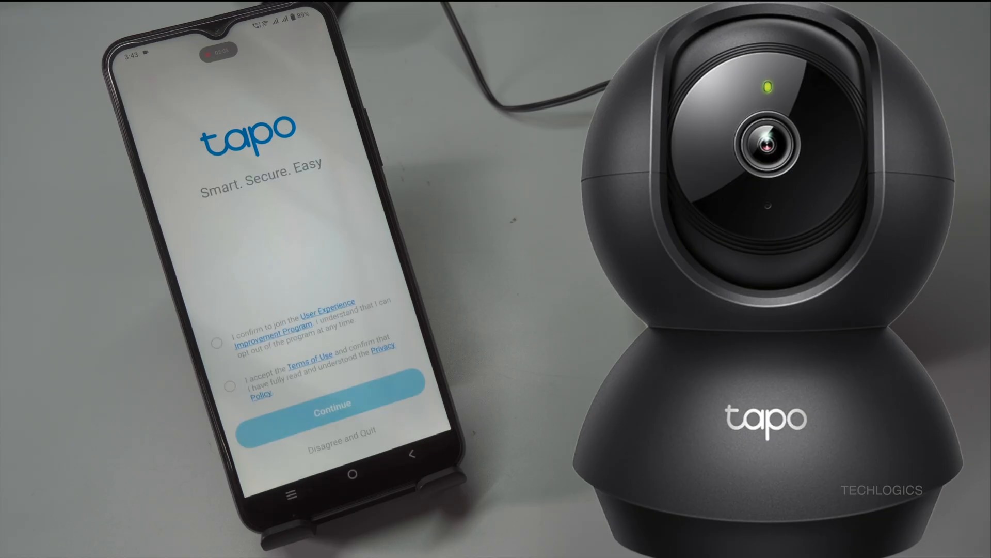
Accept the improvement program and terms of use, then choose Create a TP-Link ID
left_click(229, 338)
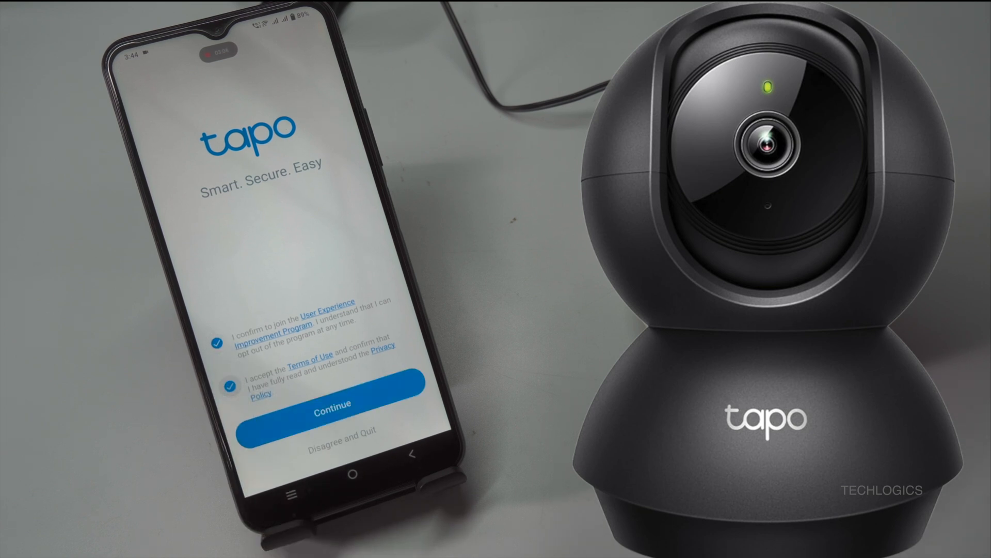
left_click(332, 412)
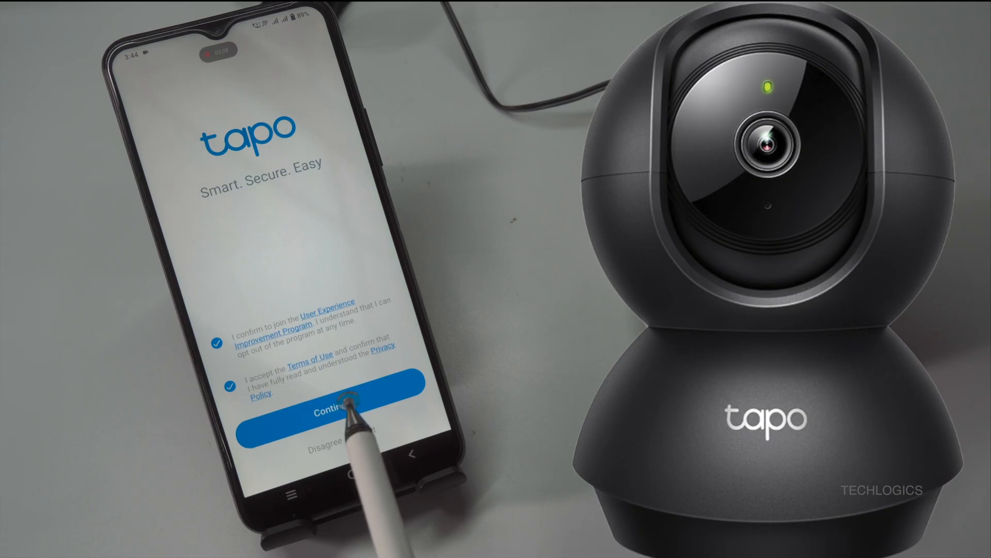
left_click(333, 412)
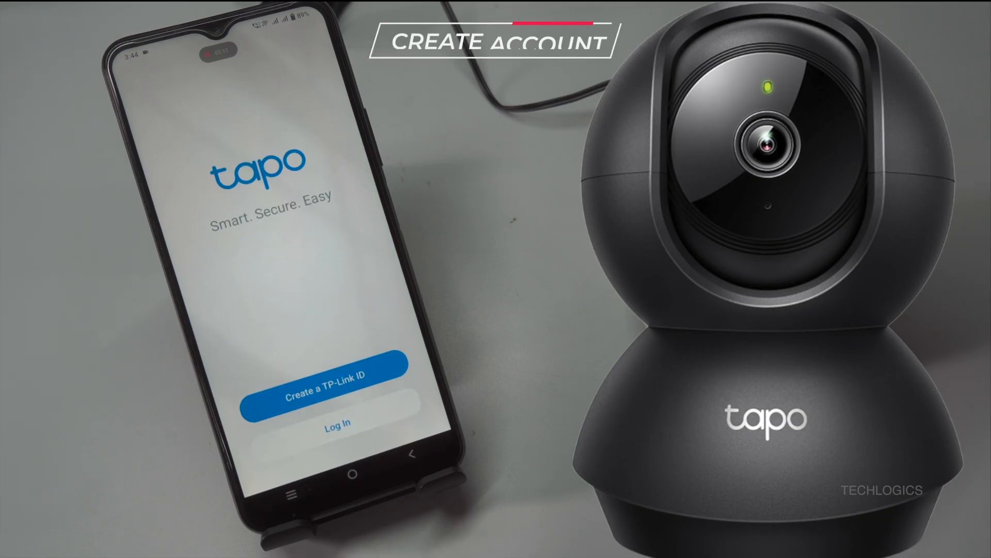
left_click(401, 380)
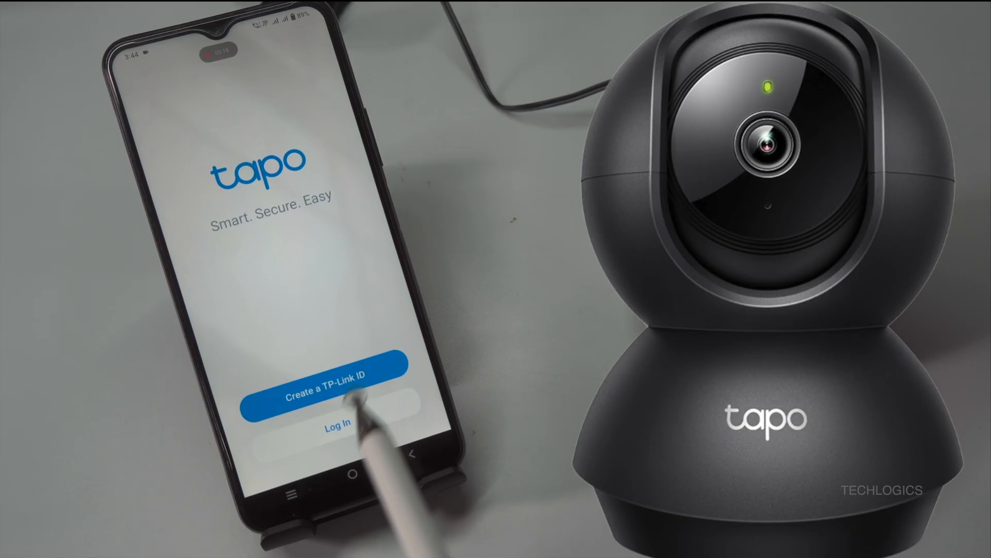
left_click(322, 376)
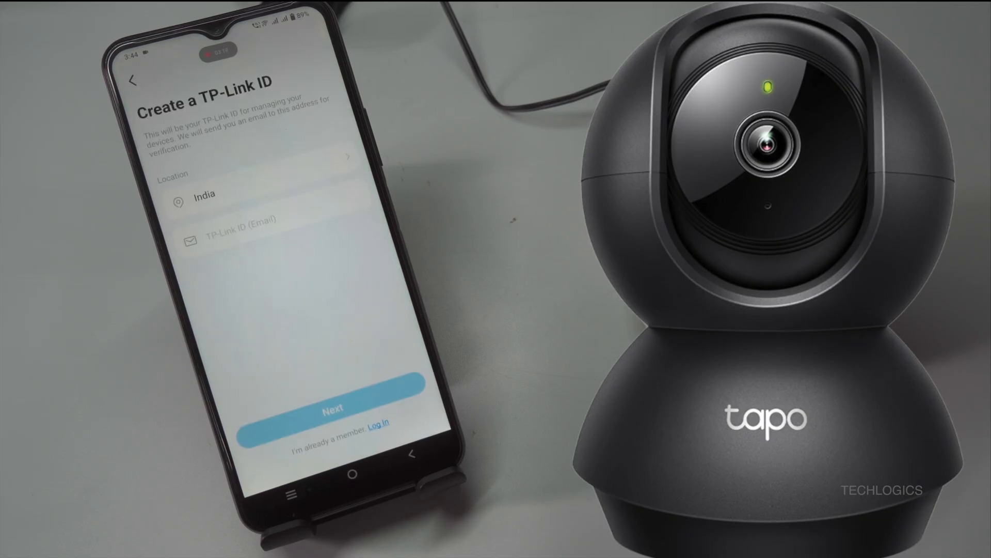
Set the region to India, enter the account email, and continue to password entry
left_click(253, 195)
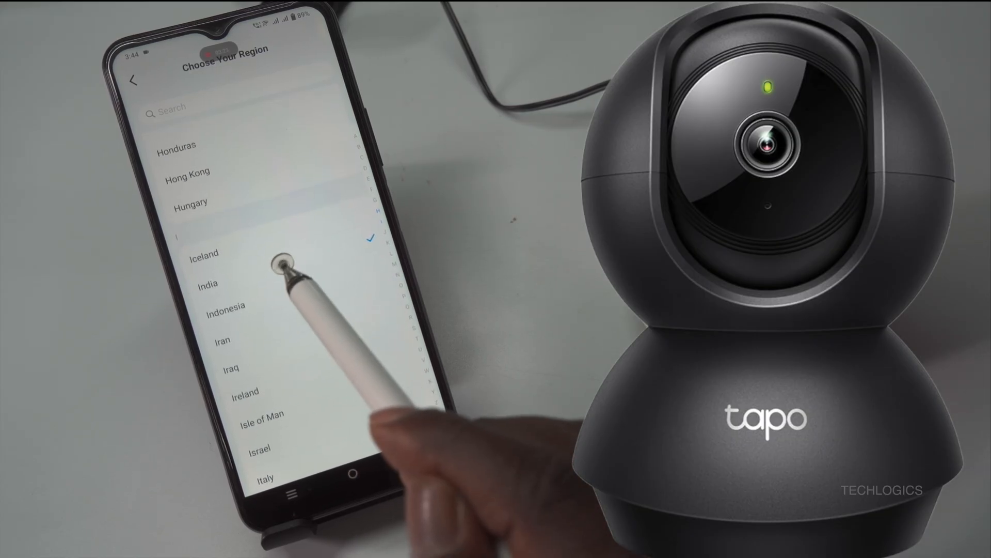
left_click(208, 283)
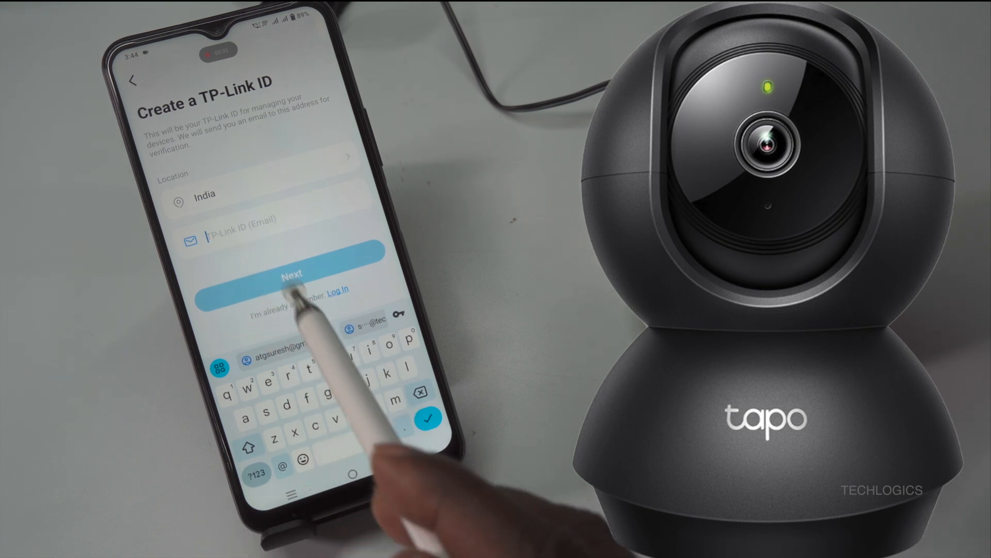
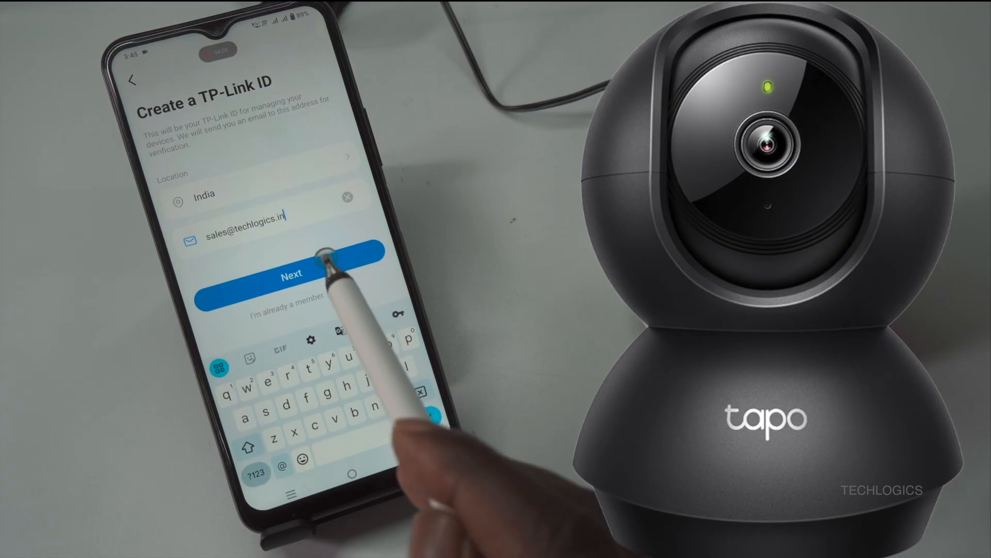
left_click(292, 274)
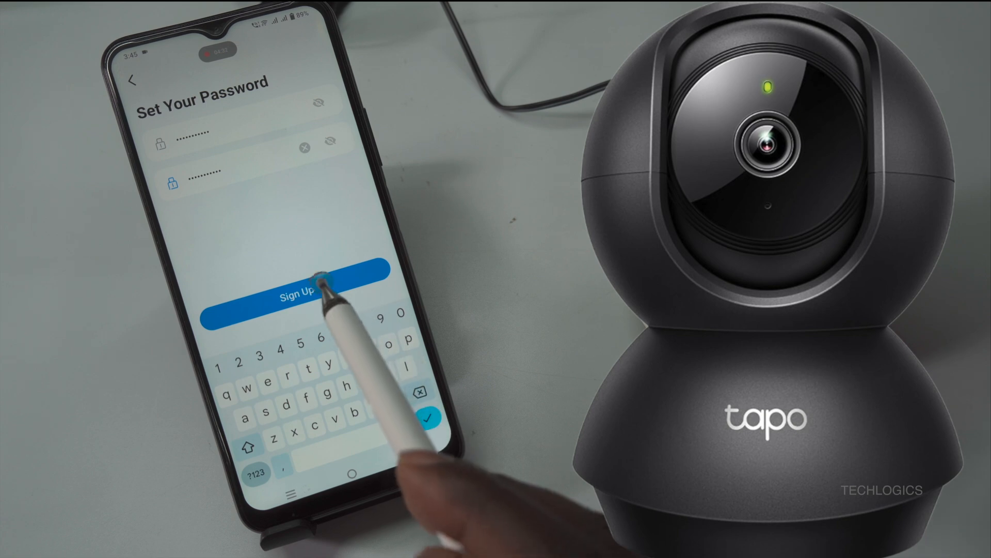
Sign up accepting newsletter and terms, activate via the emailed link, then go to login
left_click(296, 297)
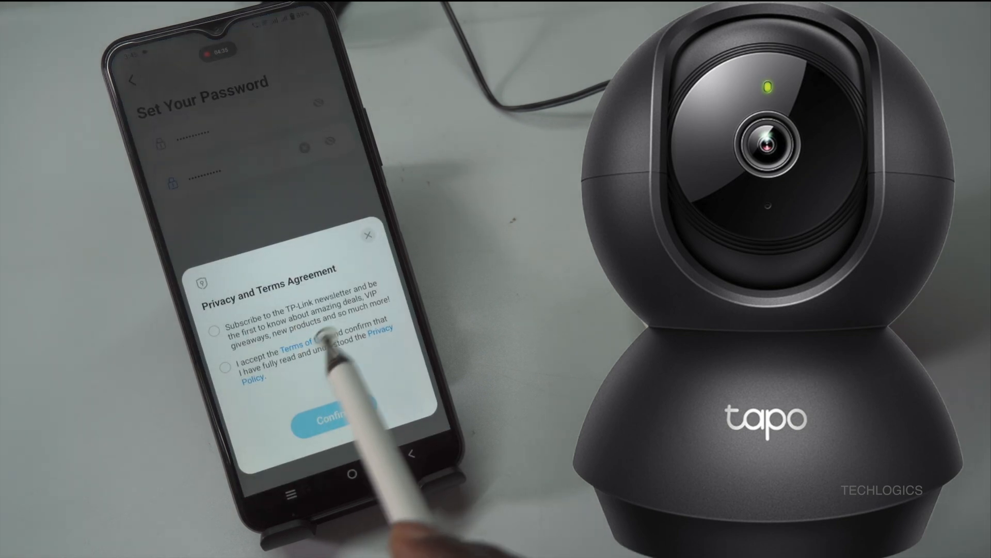
left_click(214, 327)
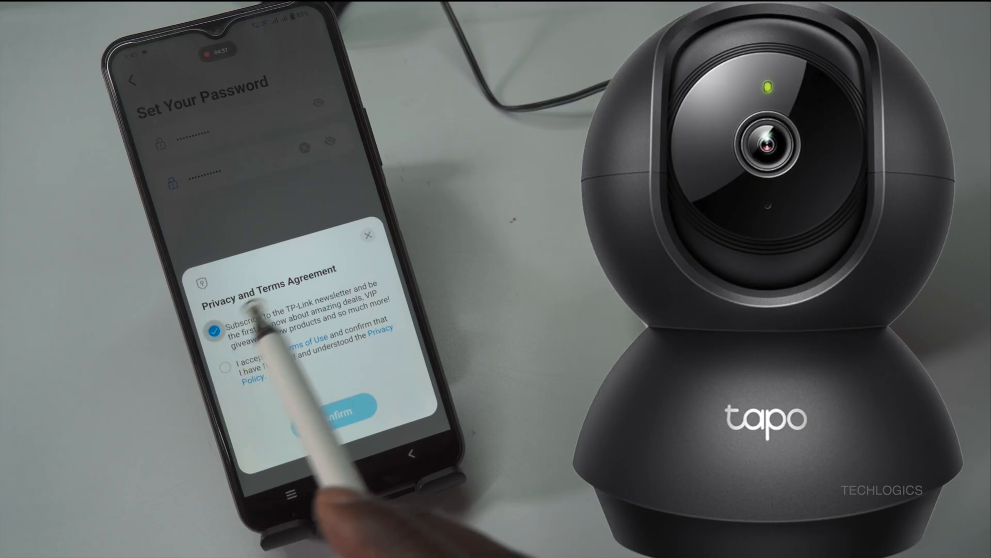
left_click(225, 366)
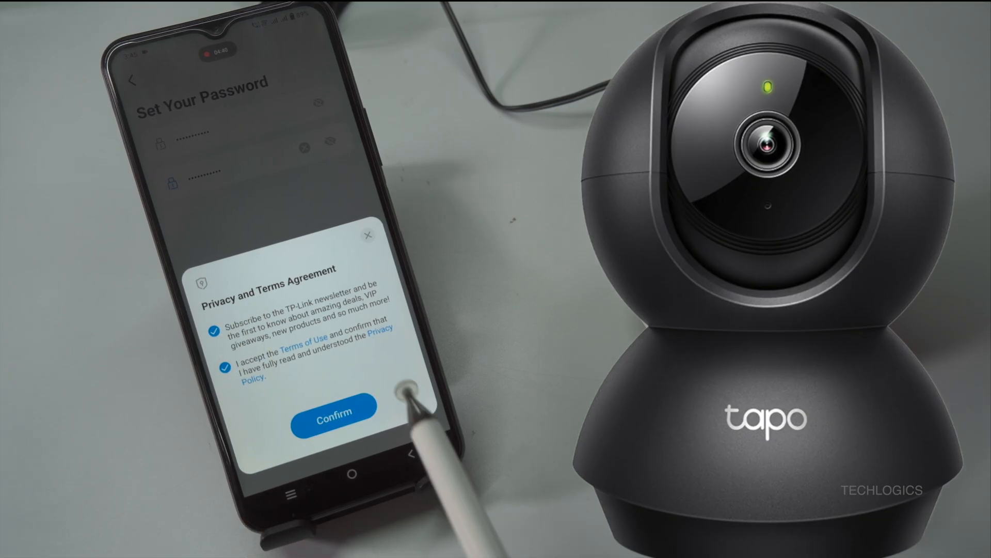
left_click(333, 417)
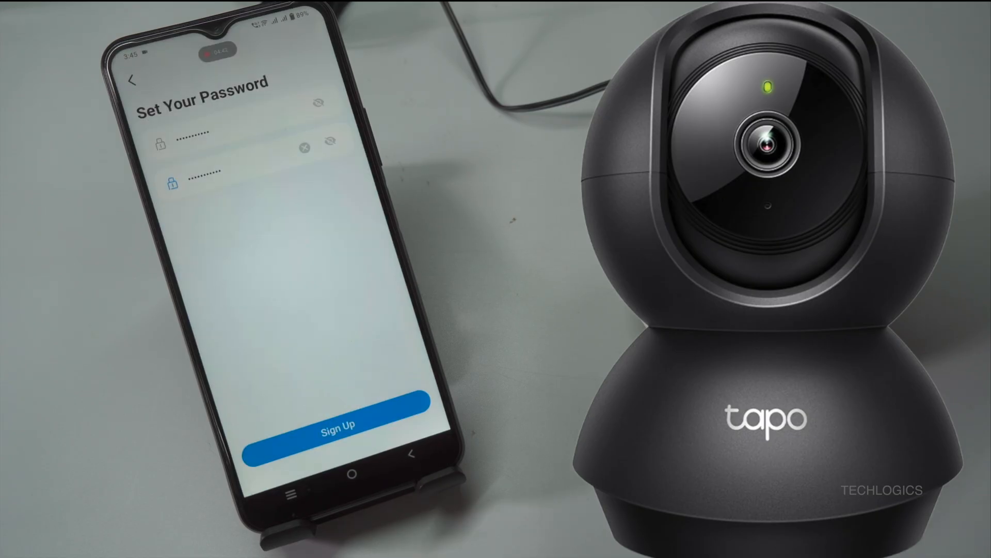
left_click(338, 423)
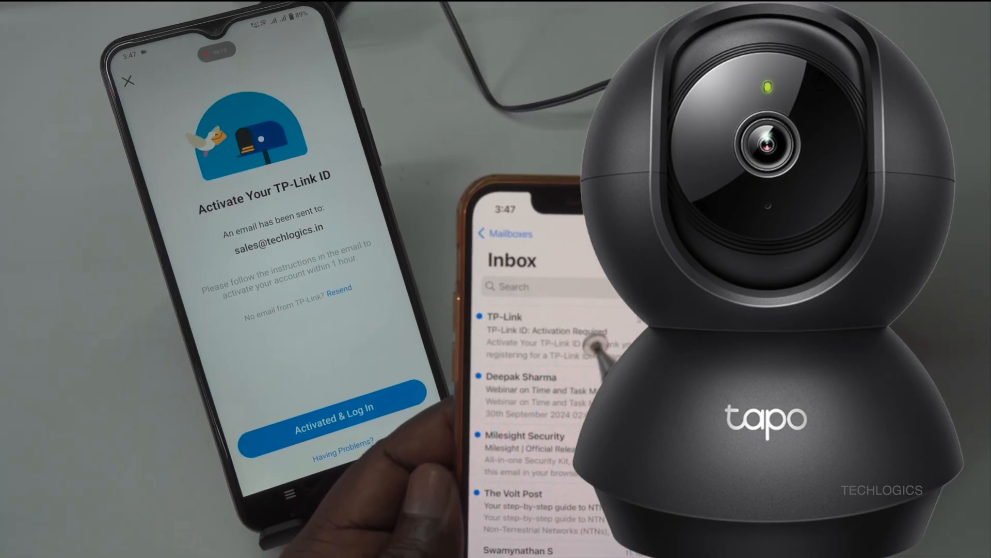
left_click(557, 332)
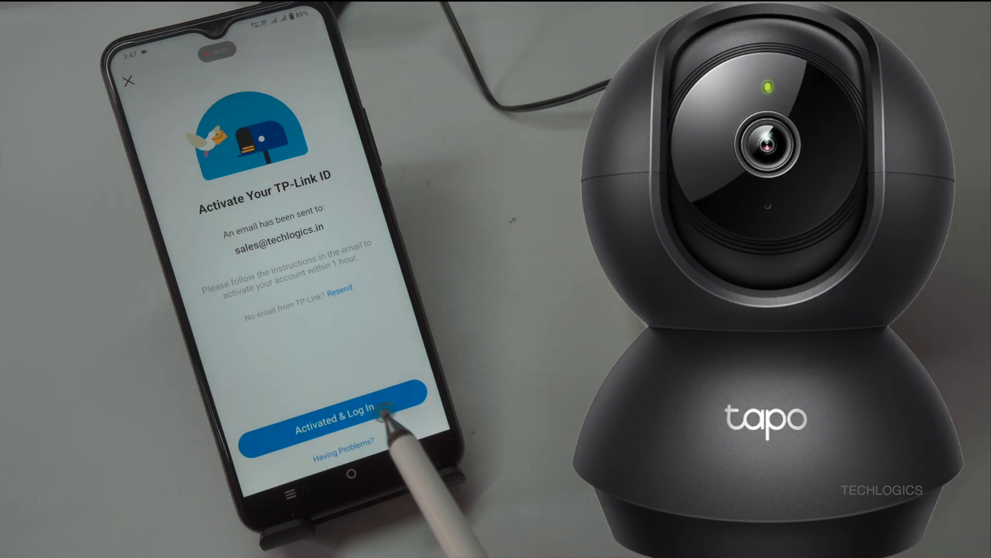
left_click(332, 424)
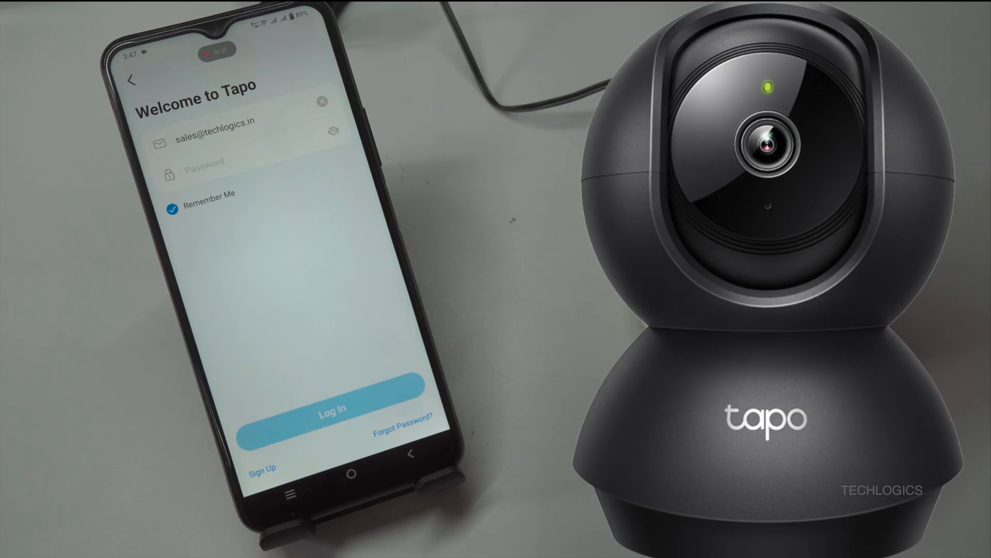
Log in with the account password and dismiss the password breach warning and prompts
left_click(221, 161)
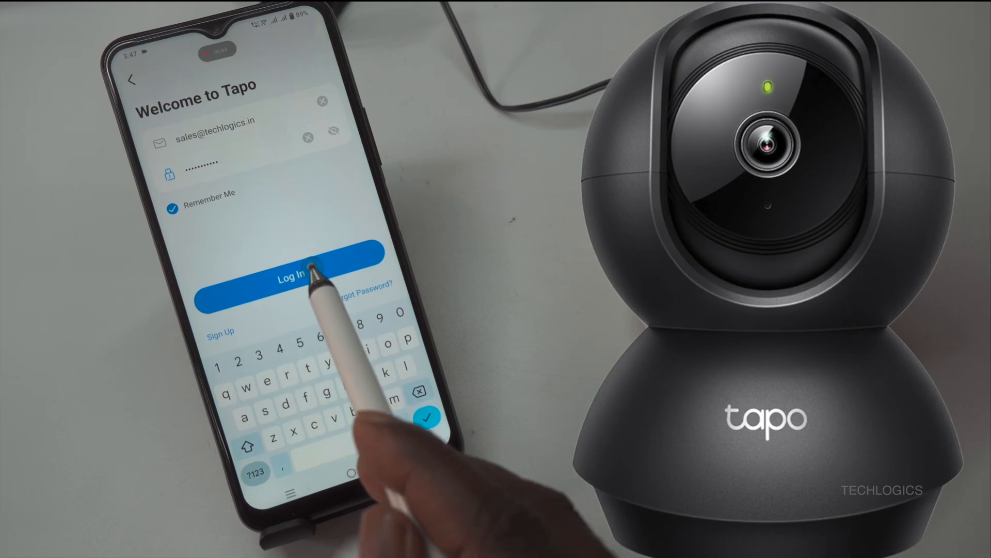
left_click(291, 280)
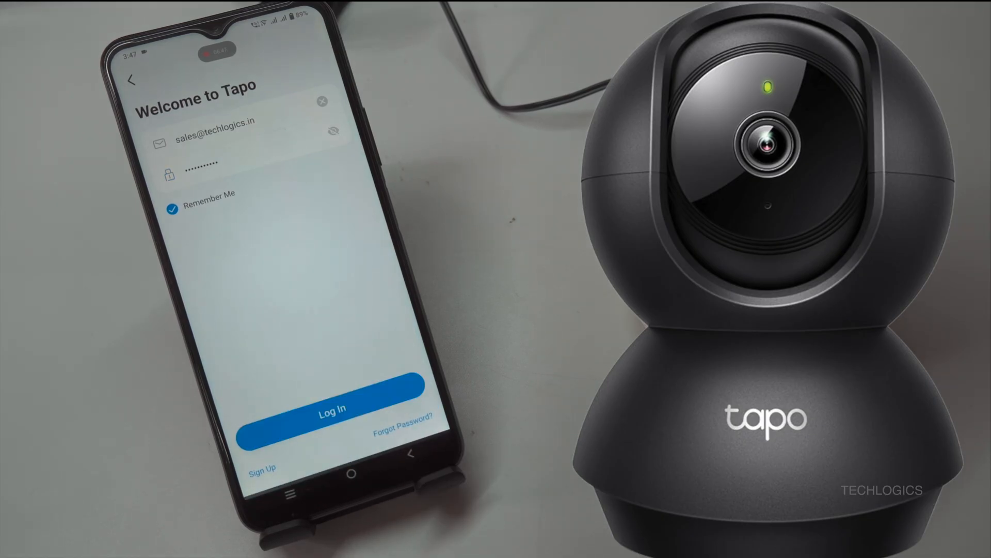
left_click(332, 406)
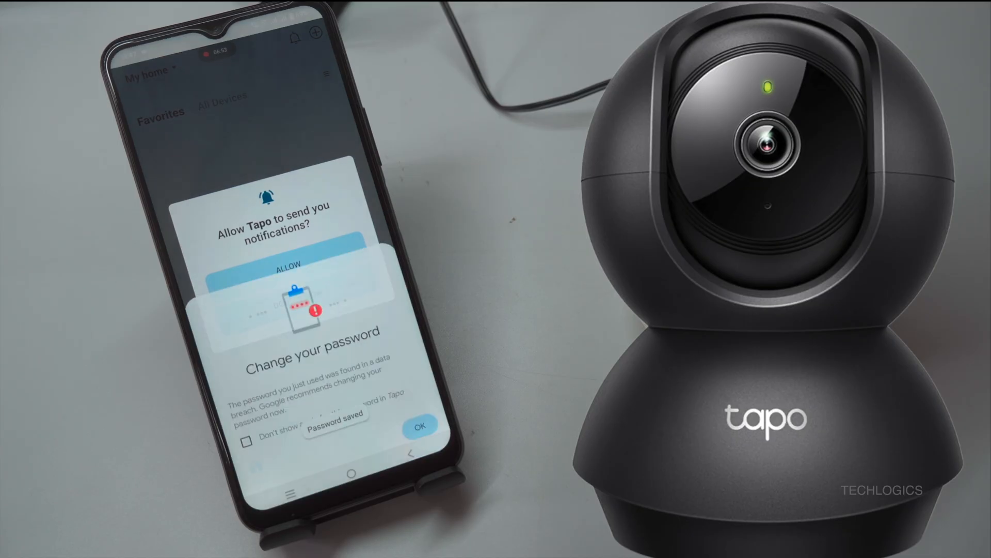
left_click(419, 419)
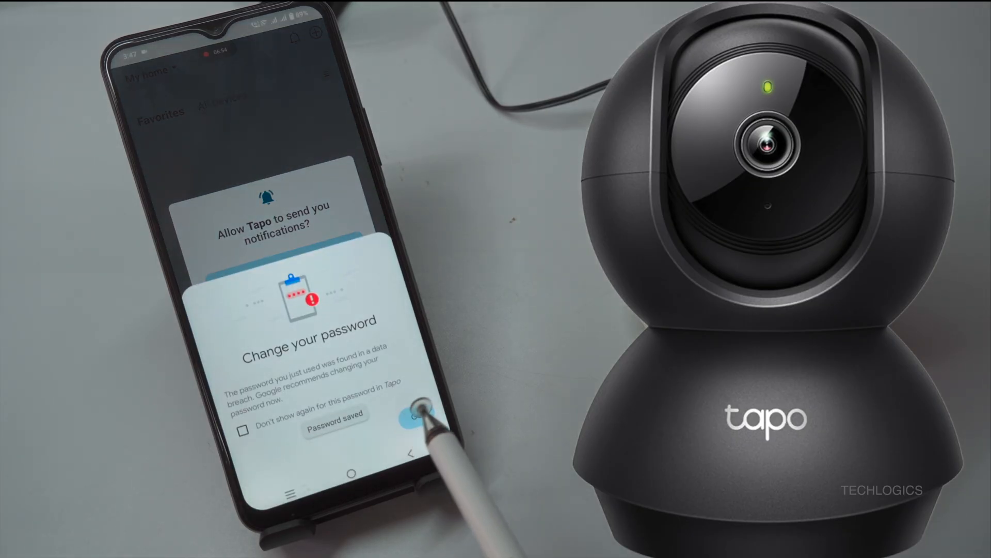
left_click(414, 419)
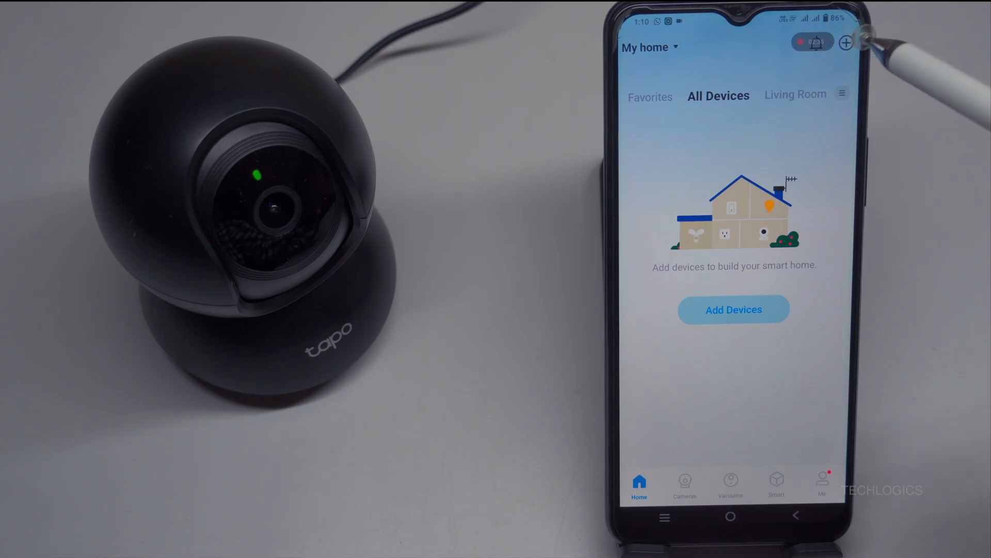
Start adding a device, allowing Bluetooth and location access while using the app
left_click(846, 43)
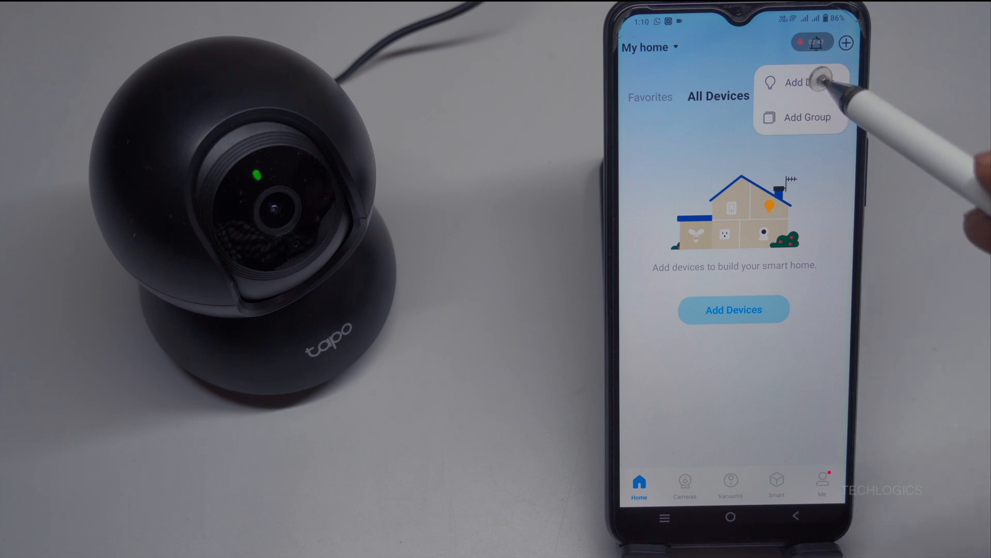
left_click(800, 82)
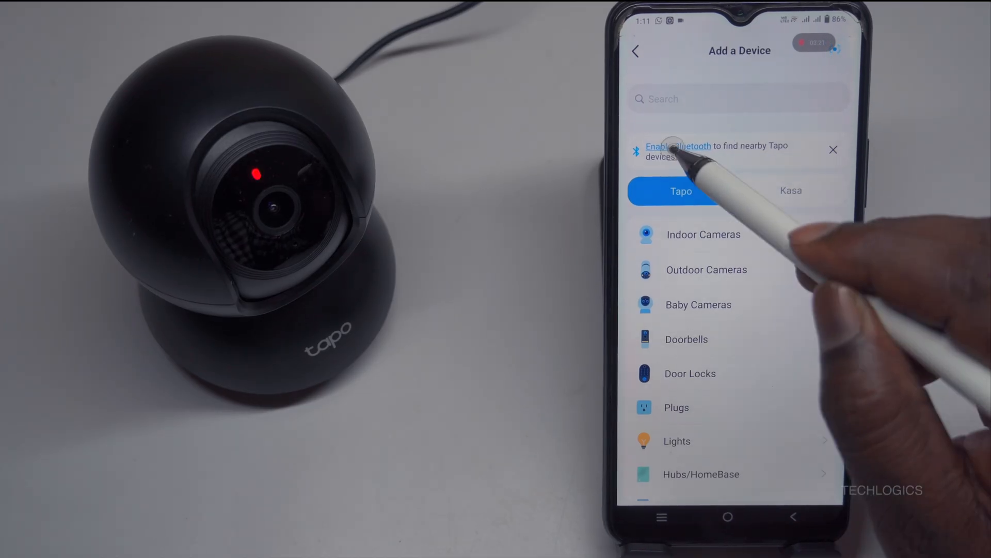
left_click(678, 146)
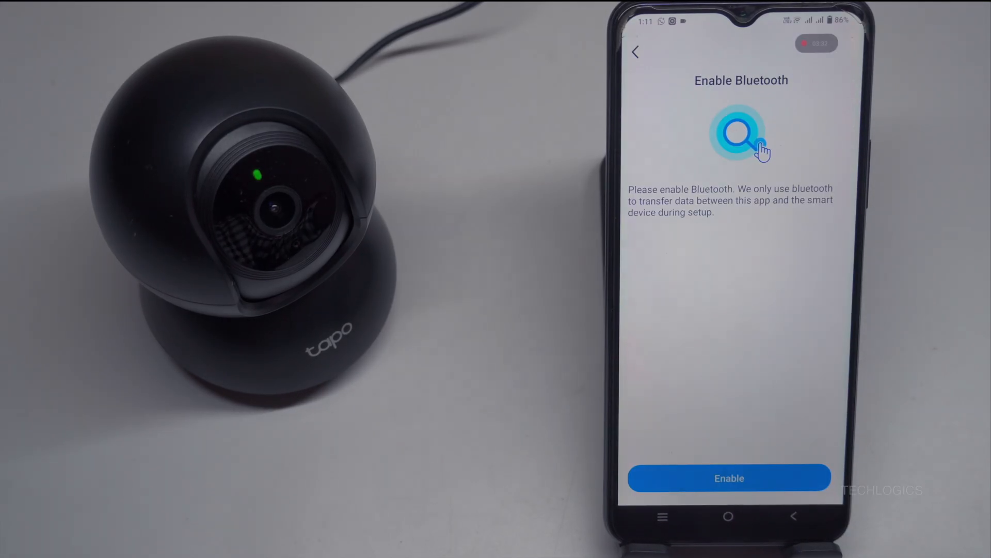
left_click(729, 477)
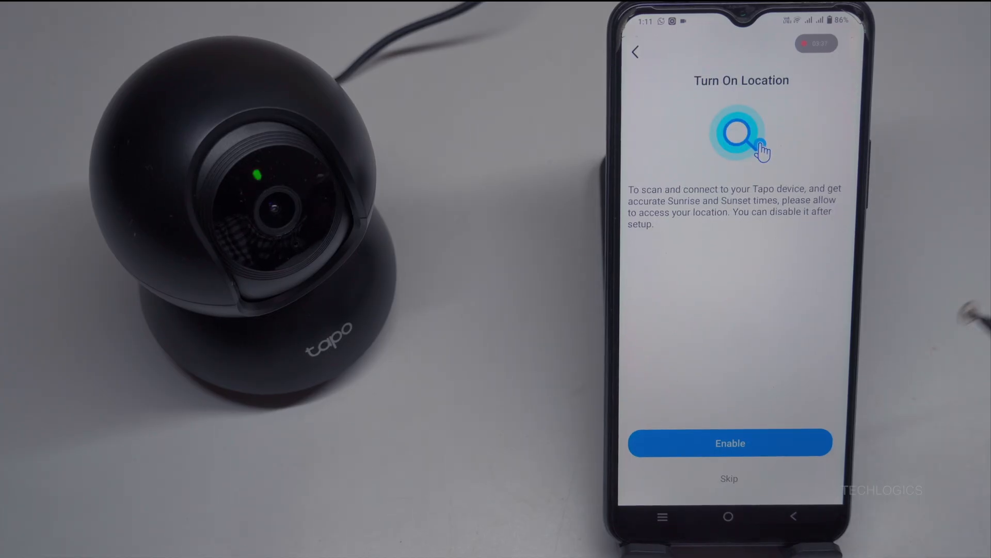
left_click(731, 443)
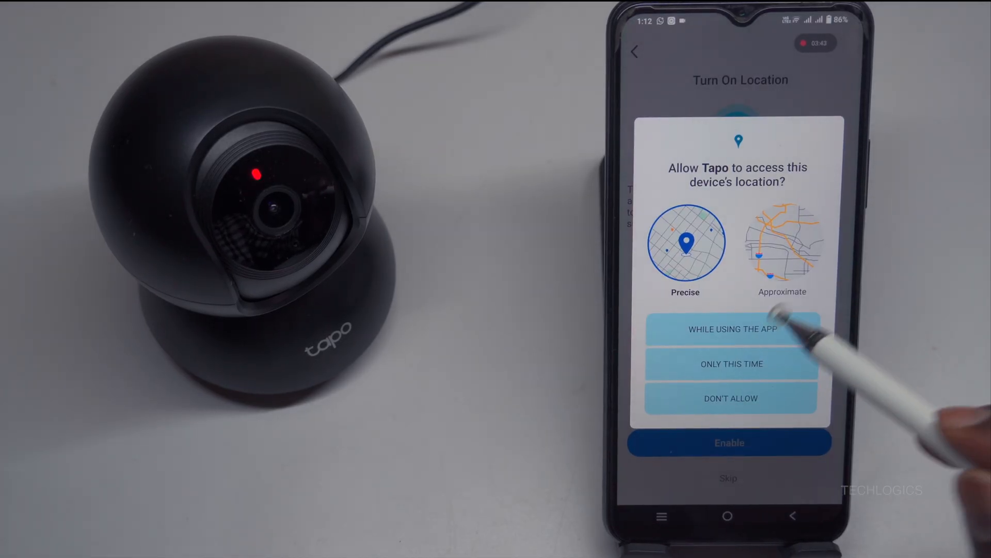
left_click(732, 329)
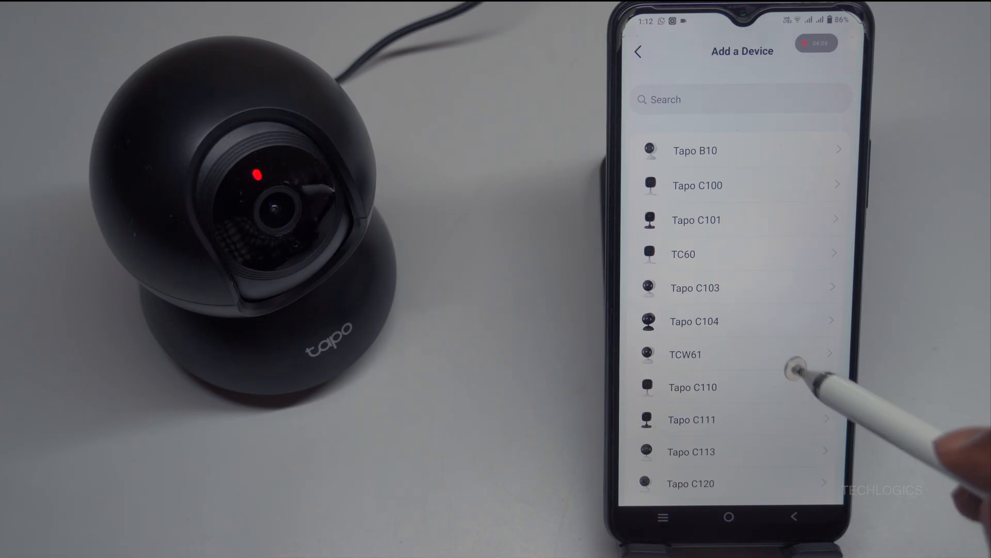
Choose the Tapo C201 camera model from the device list
scroll("down", 3)
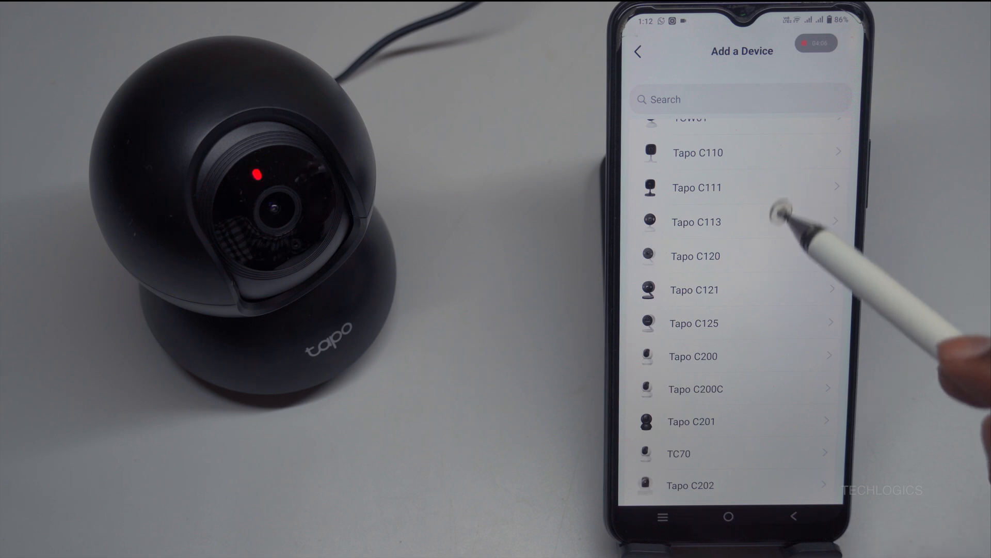
scroll("down", 3)
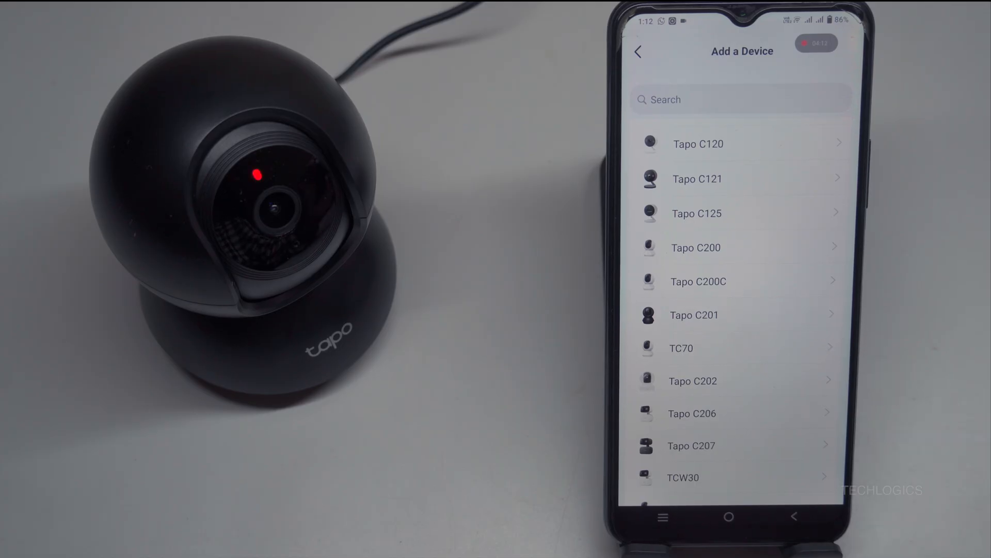
left_click(695, 248)
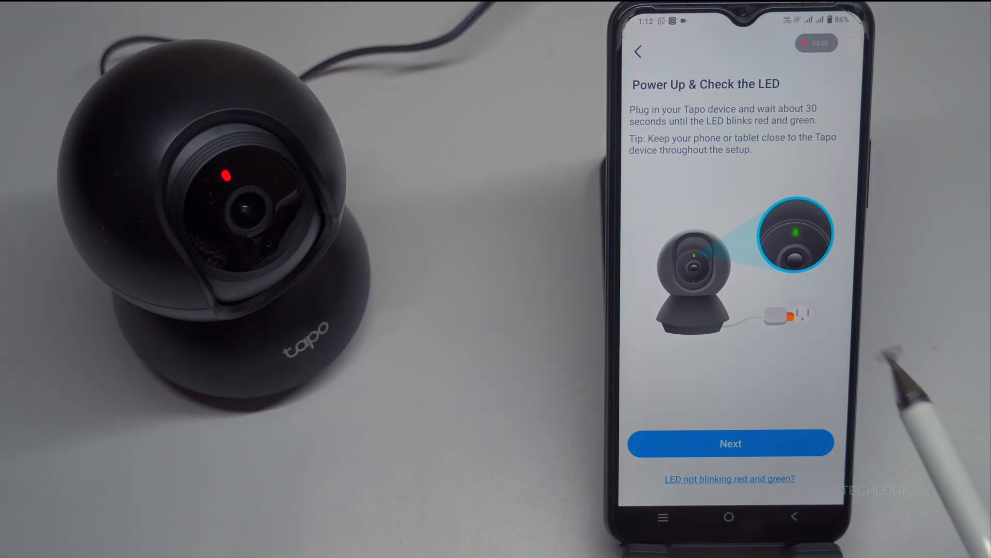
Confirm the camera LED, join the Tapo_Cam_50F5 network, and retry after the connection error
left_click(730, 443)
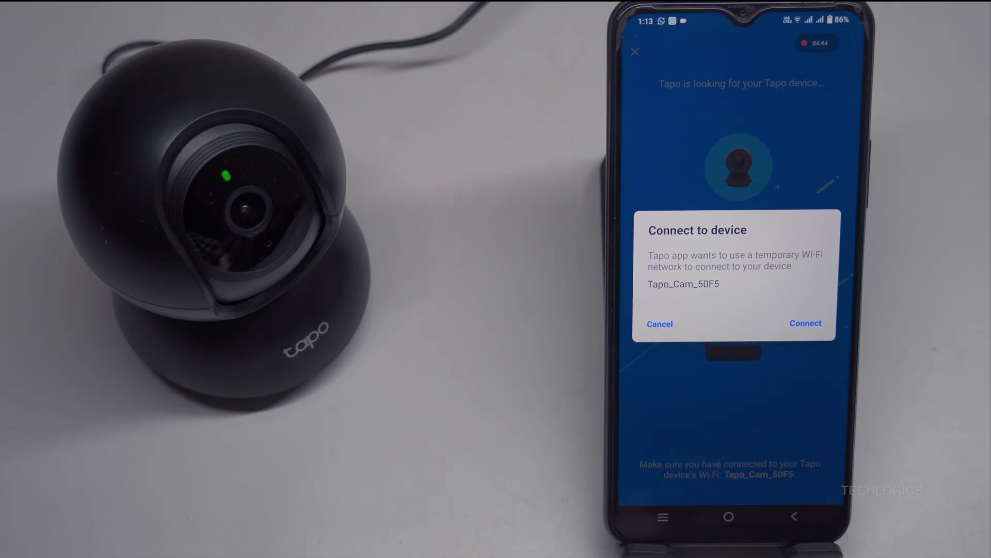
left_click(806, 324)
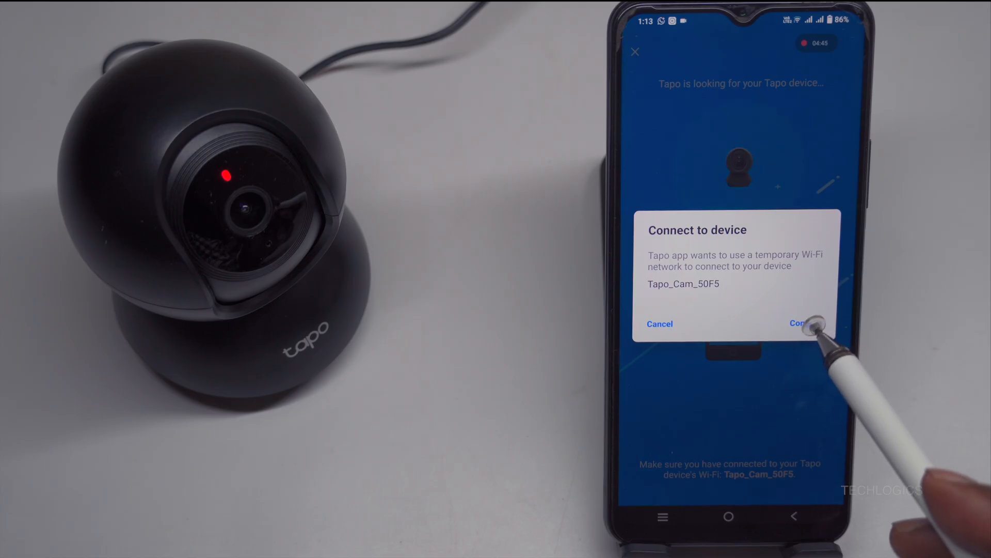
left_click(805, 324)
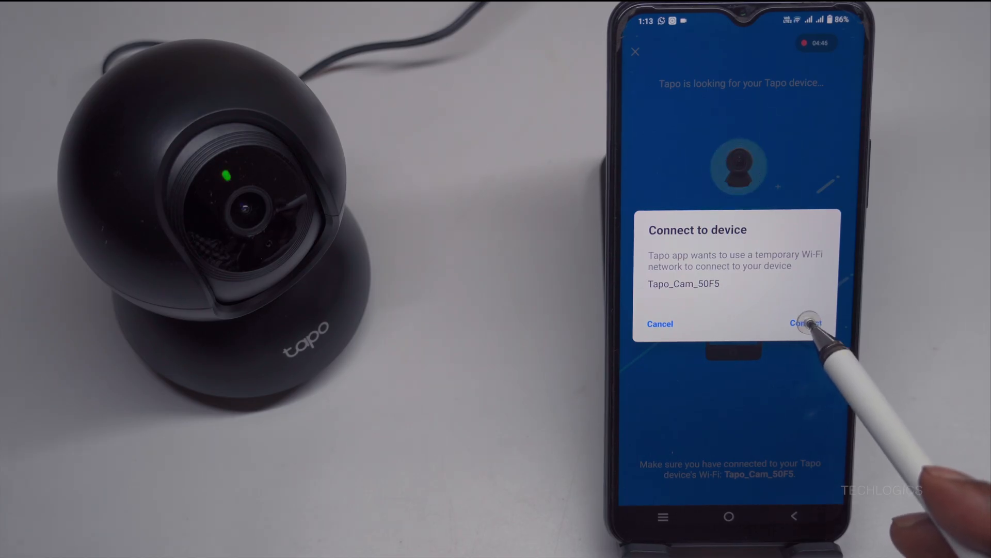
left_click(806, 324)
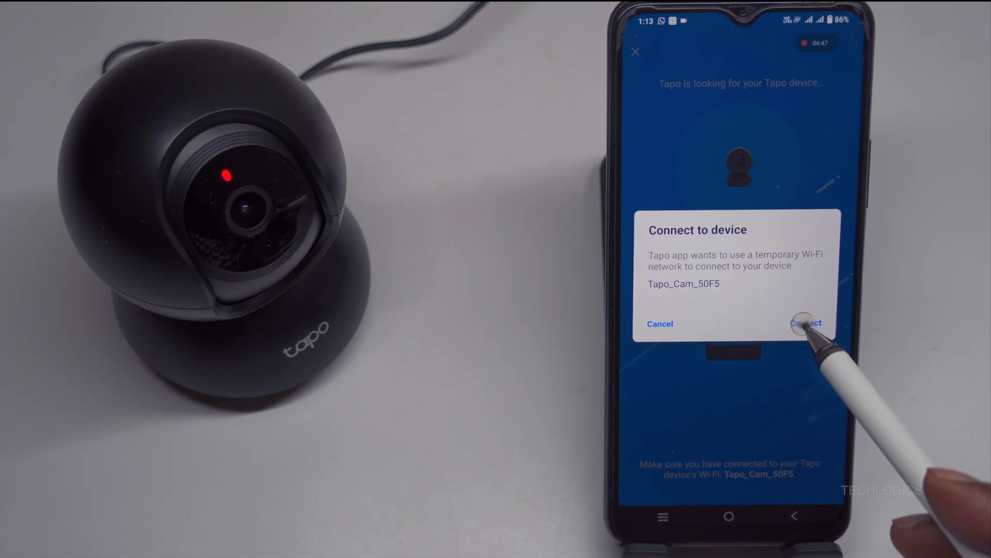
left_click(806, 322)
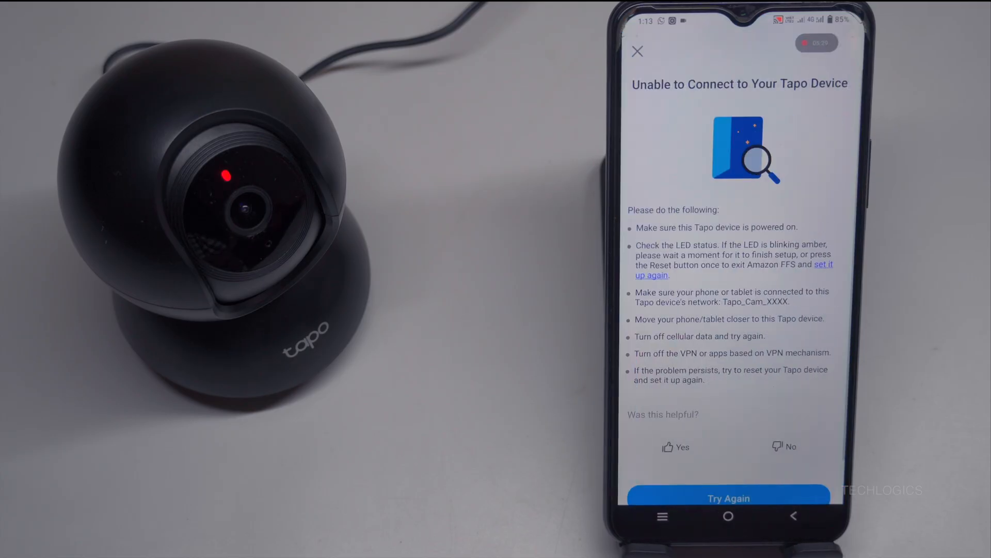
scroll("down", 3)
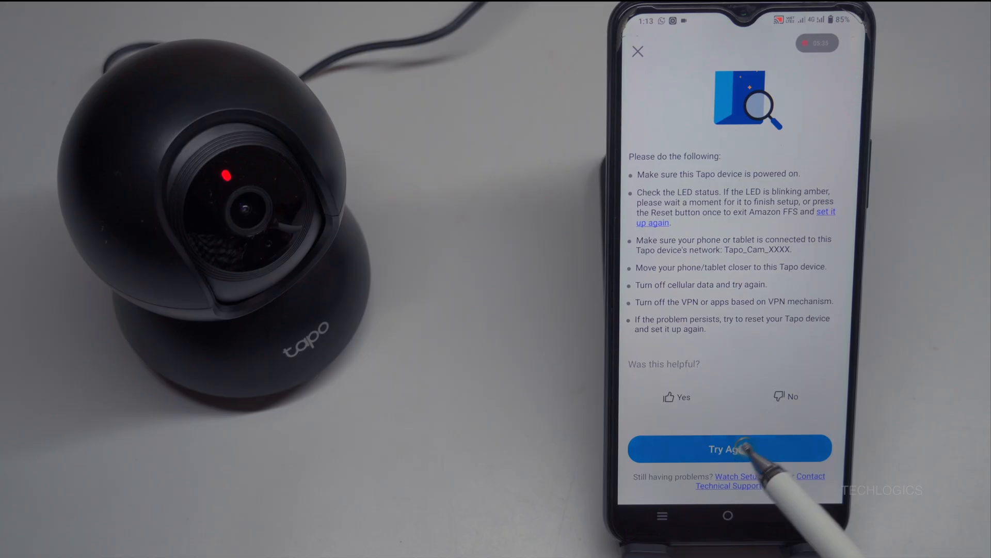
left_click(729, 449)
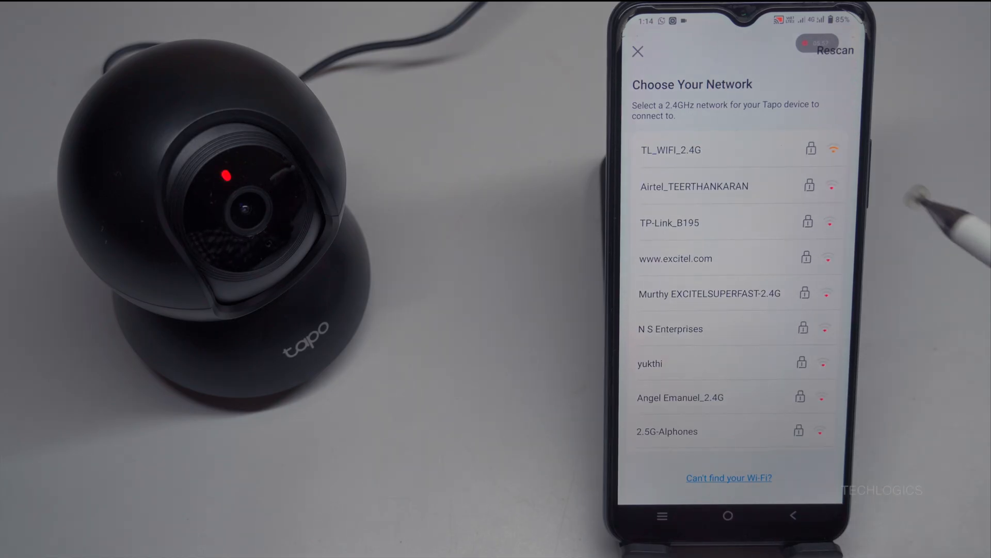
Select TL_WIFI_2.4G, enter its password, and confirm connecting the camera
left_click(671, 150)
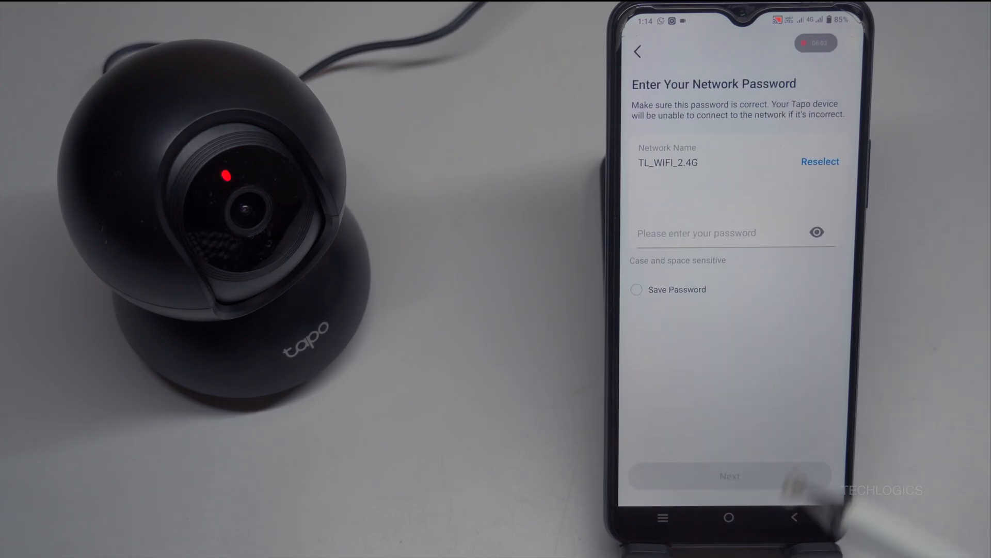
left_click(696, 233)
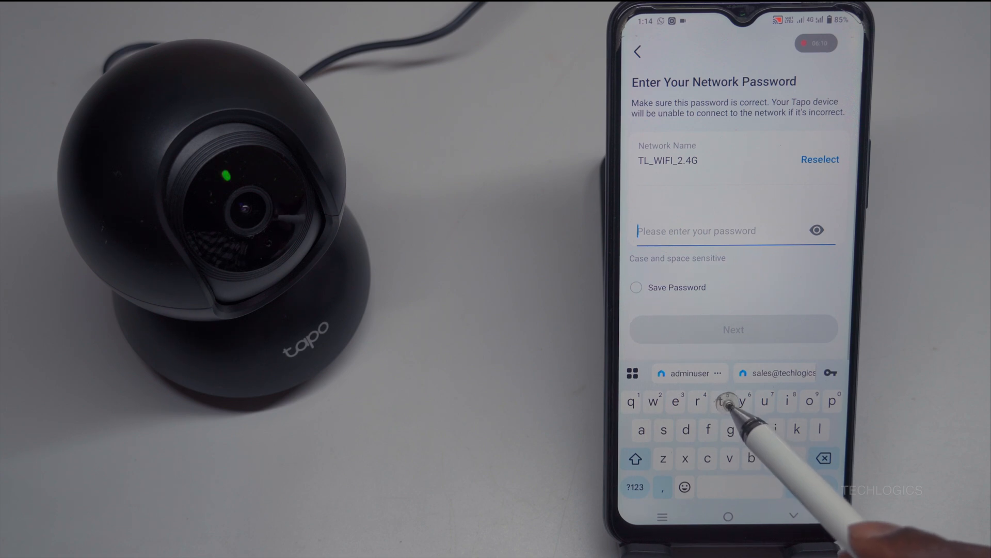
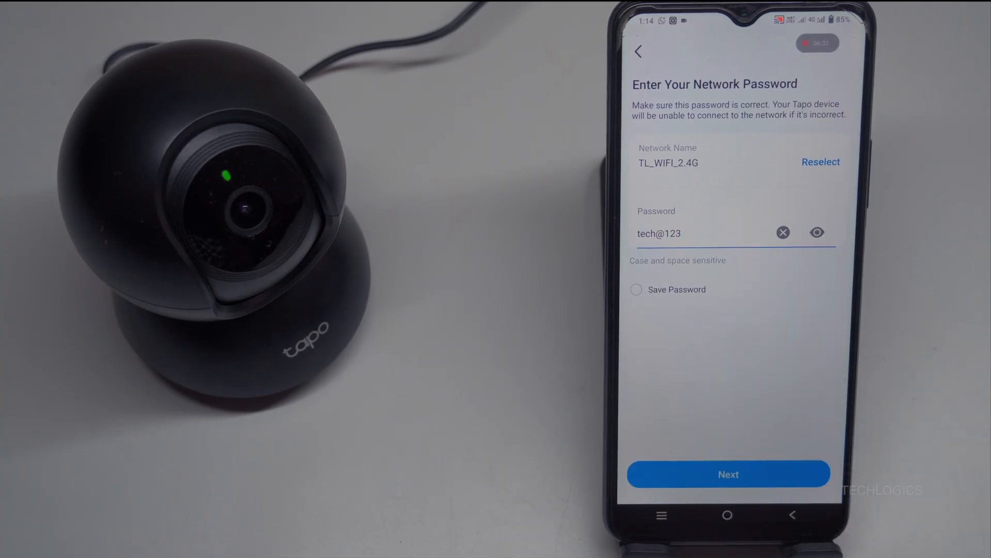
left_click(728, 474)
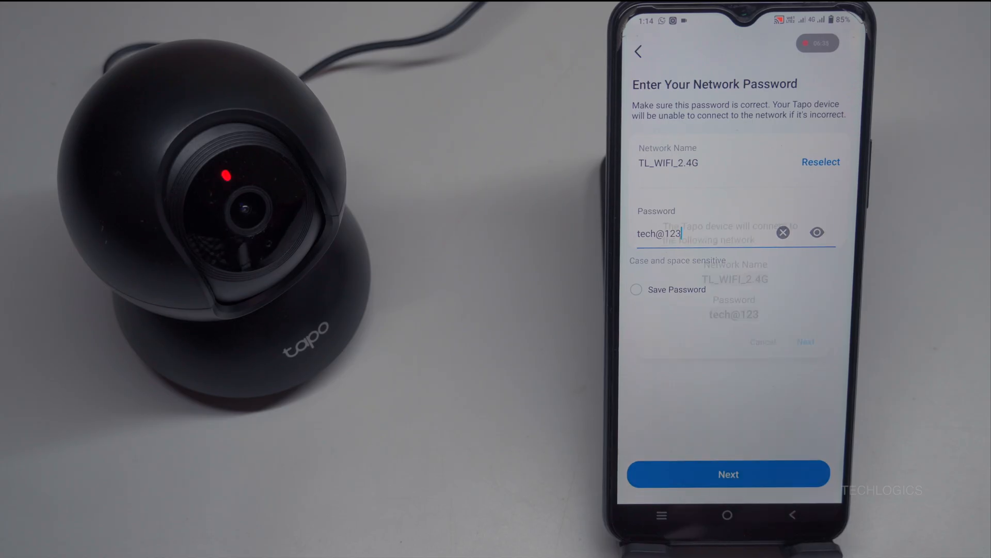
left_click(728, 474)
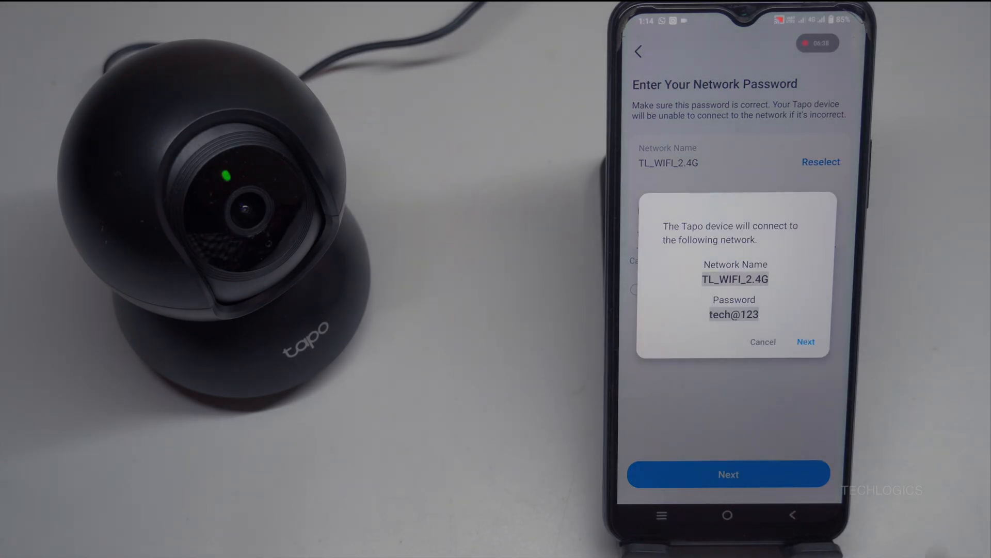
left_click(806, 342)
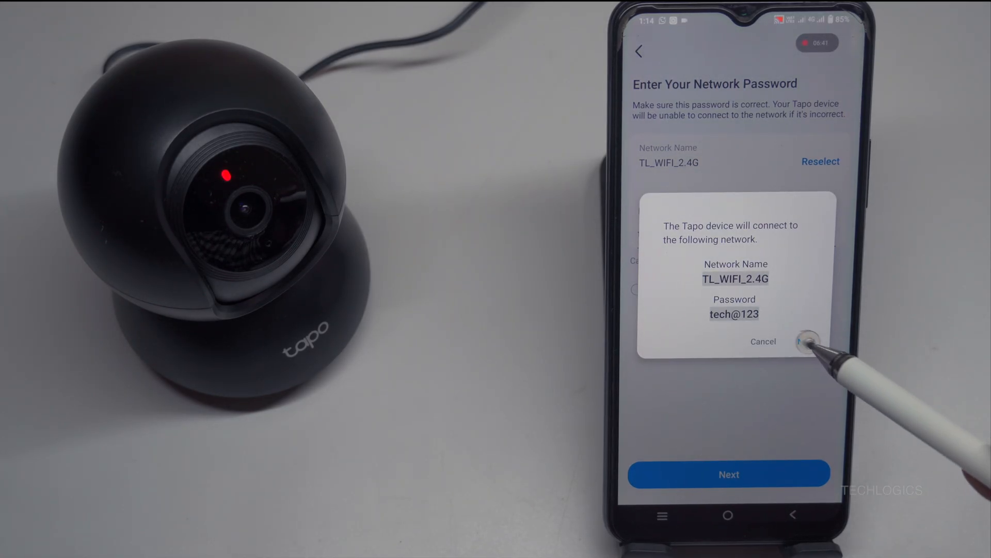
left_click(802, 341)
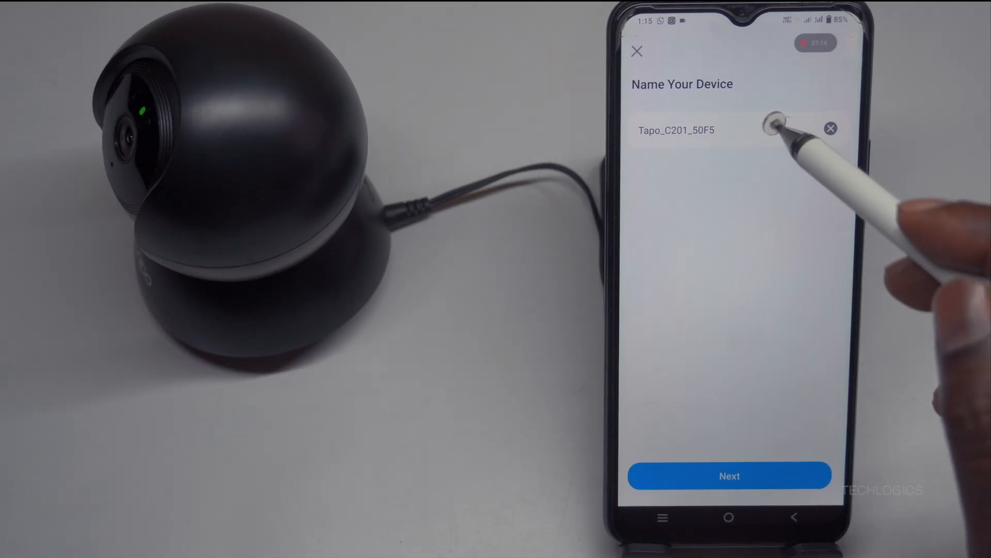
Name the camera 'Living room', keep the Living Room location, and pick a house icon
left_click(676, 130)
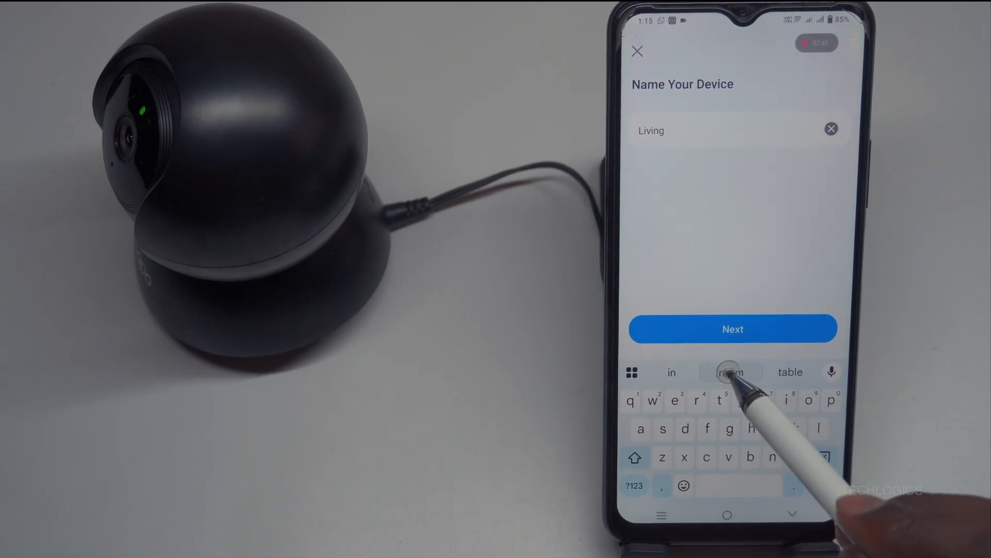
left_click(733, 329)
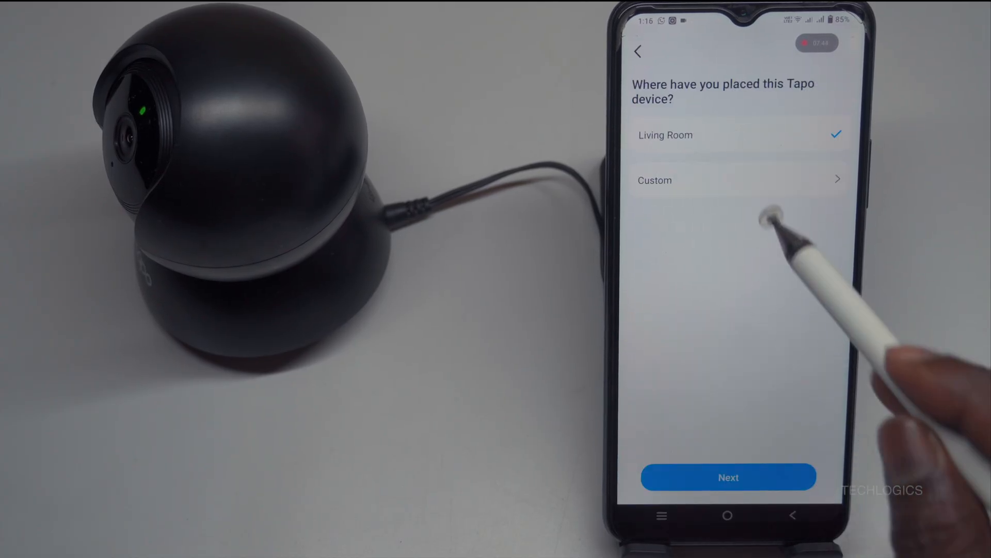
left_click(729, 477)
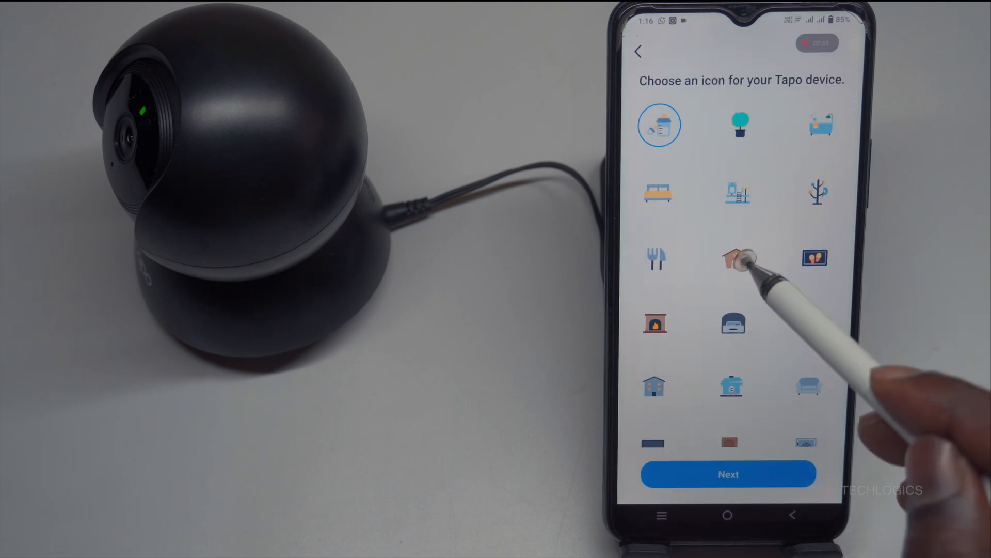
left_click(654, 386)
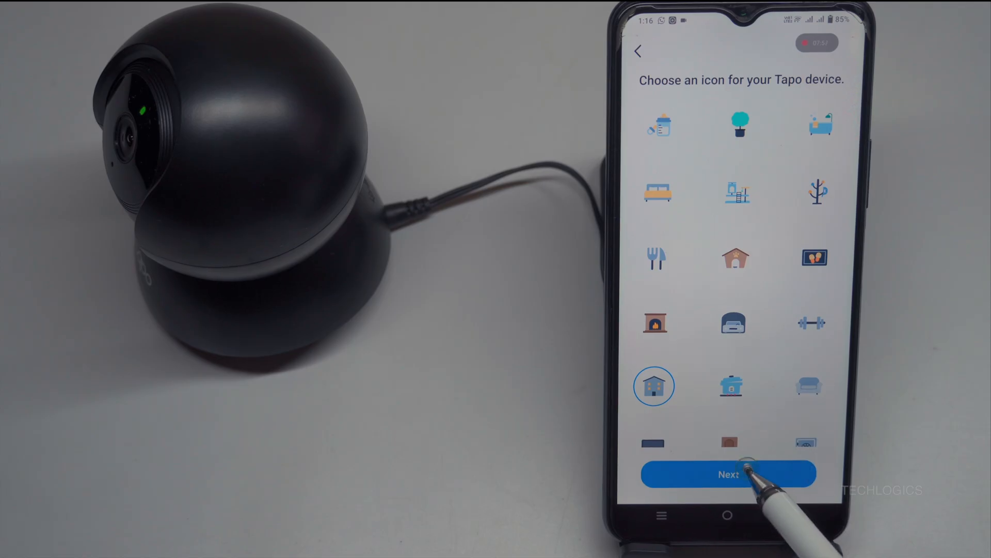
left_click(729, 474)
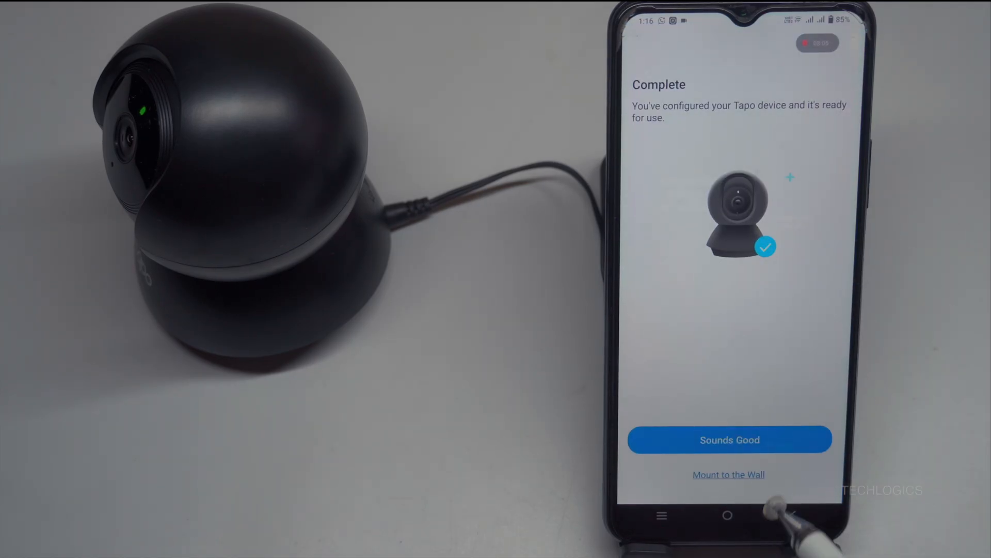
Run the Wi-Fi signal test and continue past the Good result
left_click(729, 474)
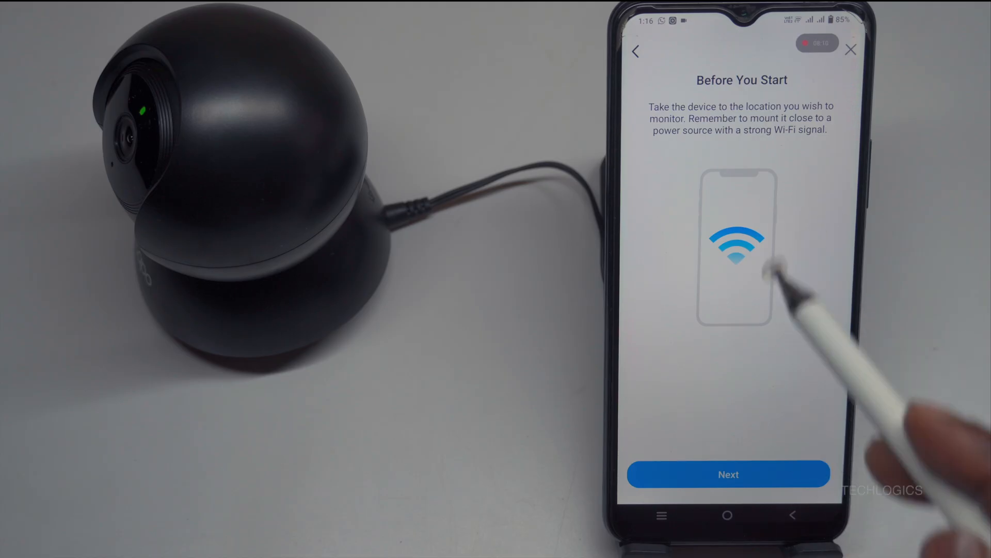
left_click(729, 474)
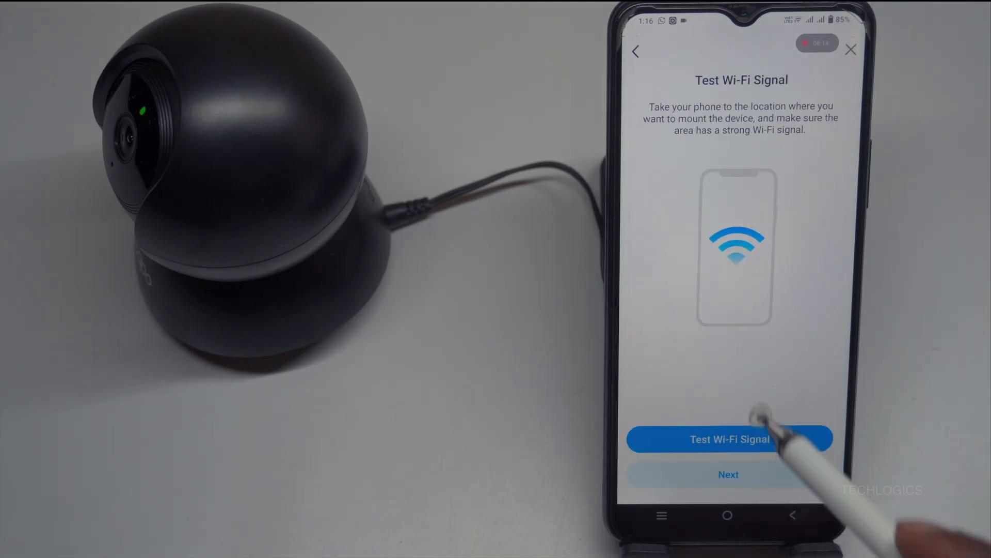
left_click(729, 439)
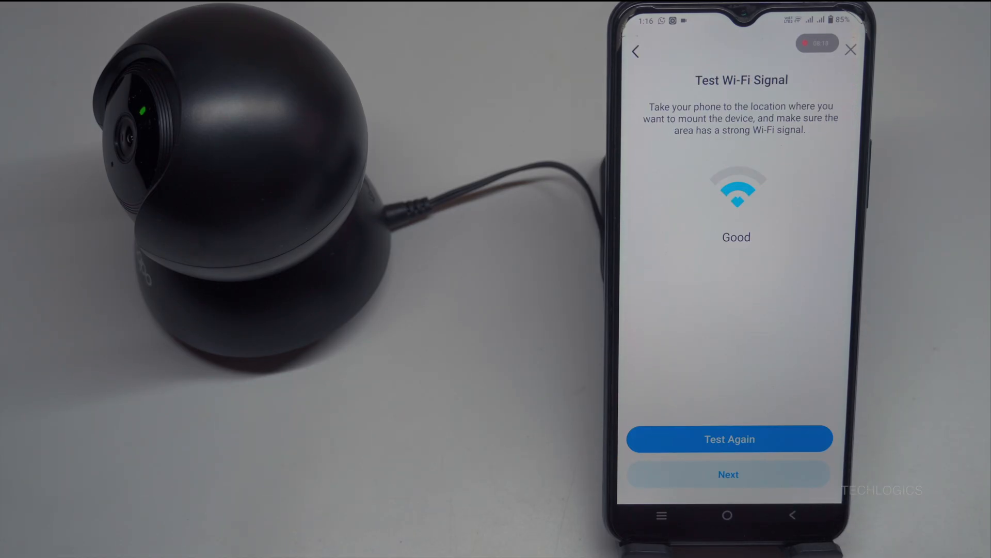
left_click(727, 474)
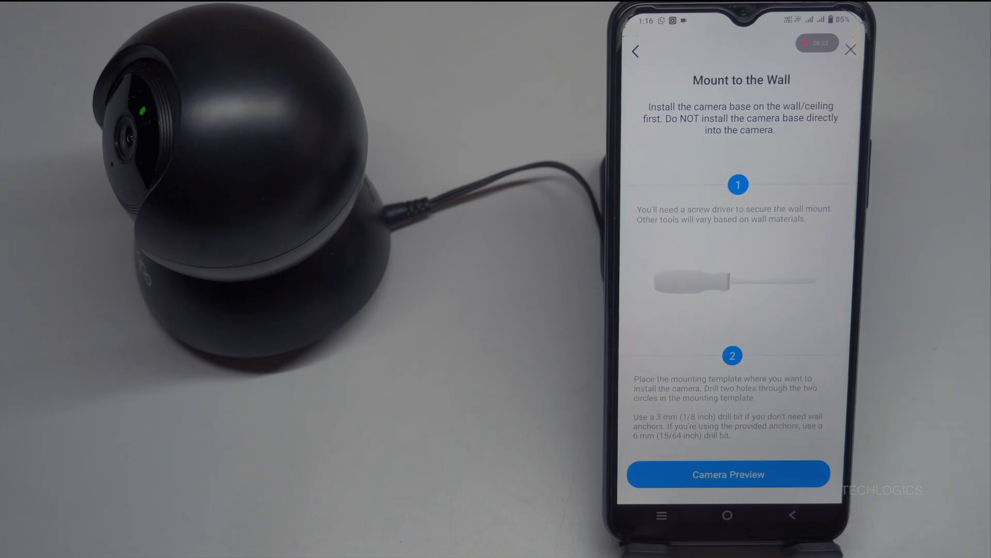
View the live camera preview, accept the camera position, and finish
left_click(728, 474)
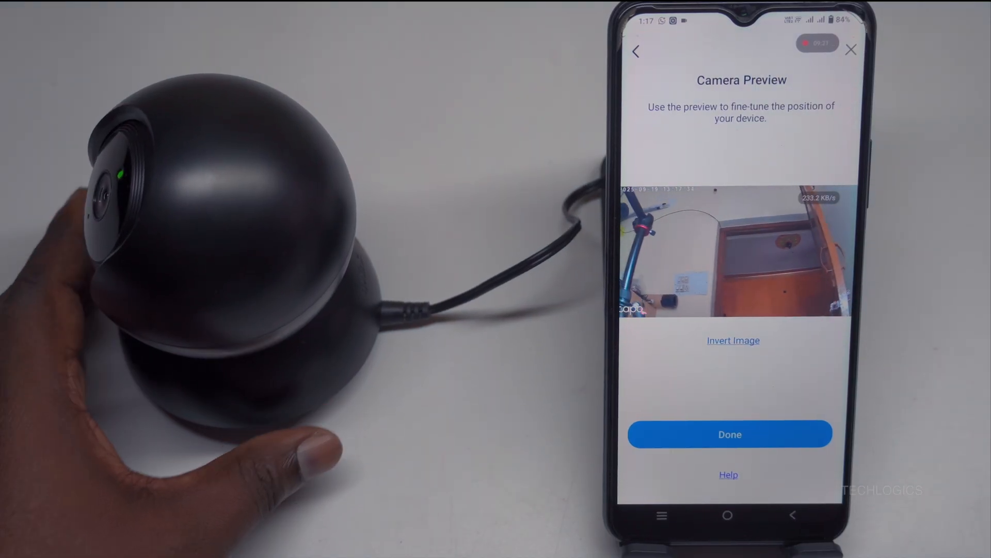
left_click(730, 434)
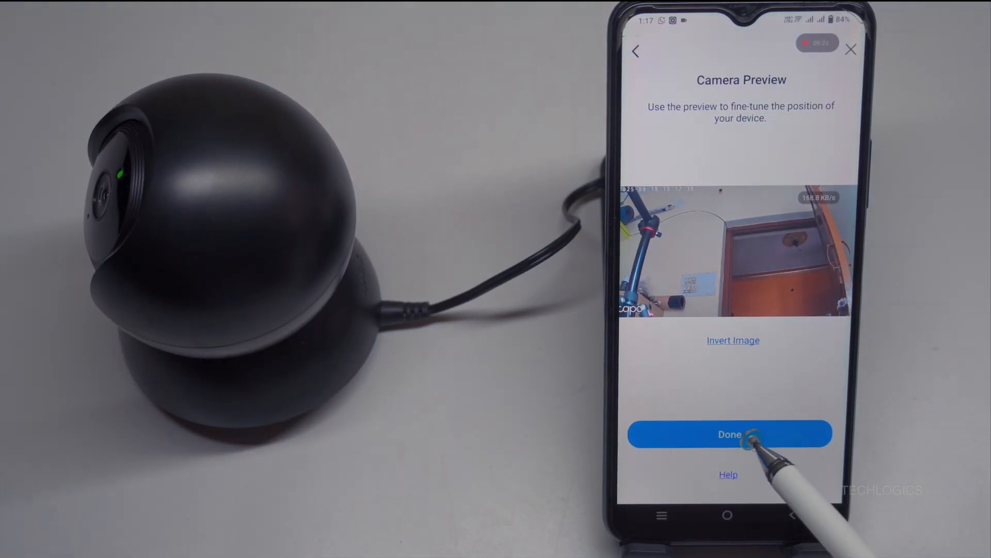
left_click(729, 434)
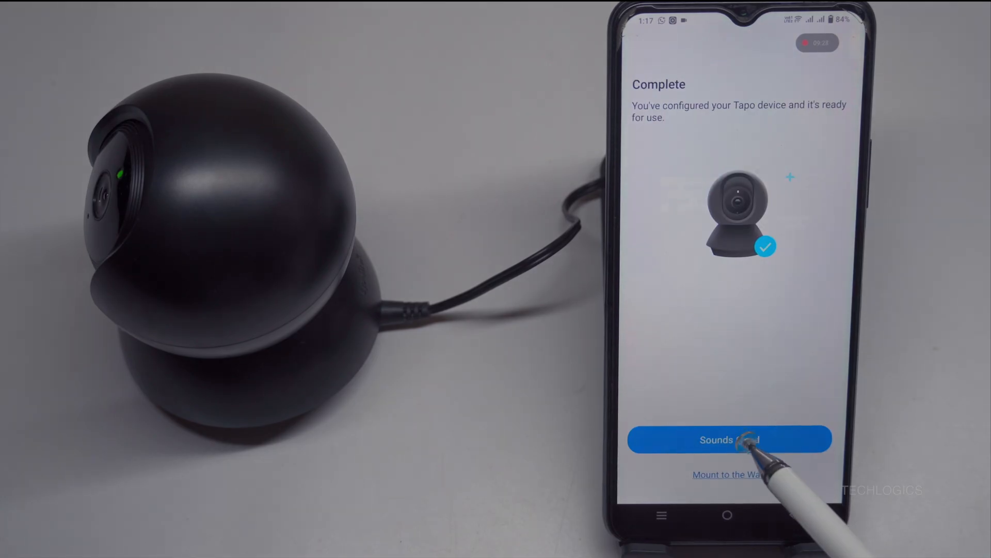
Decline the cloud storage trial and acknowledge the local storage and firmware update notices
left_click(730, 439)
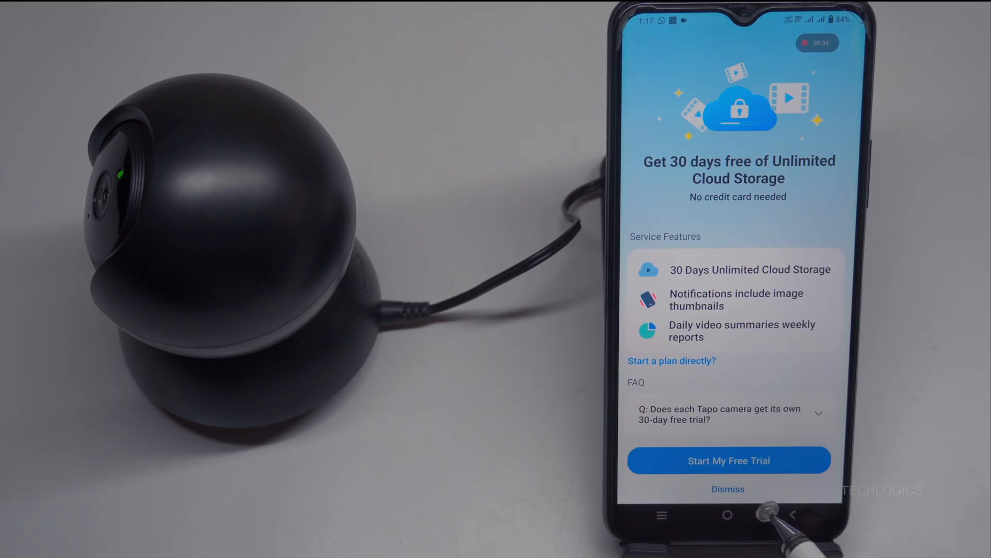
left_click(728, 489)
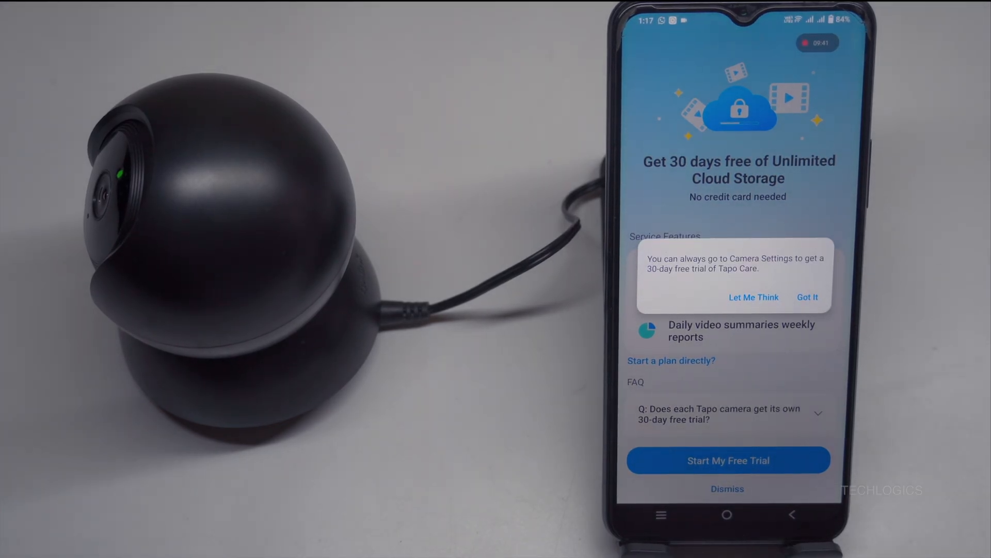
left_click(809, 298)
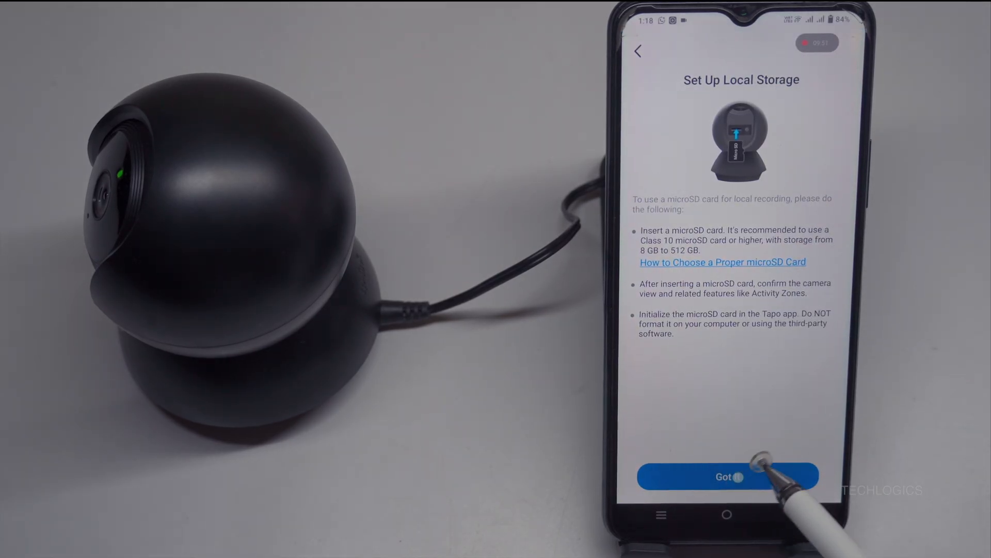
left_click(729, 475)
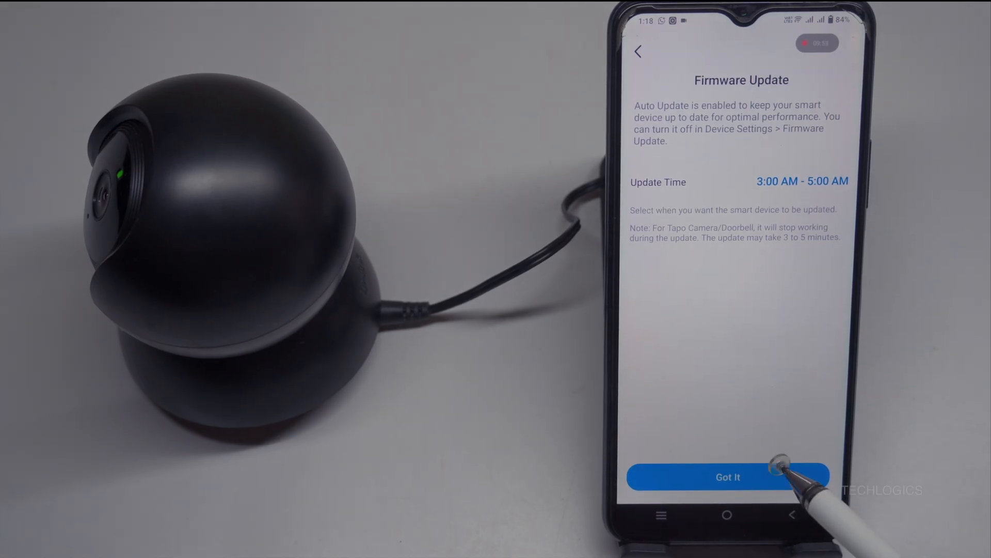
left_click(727, 477)
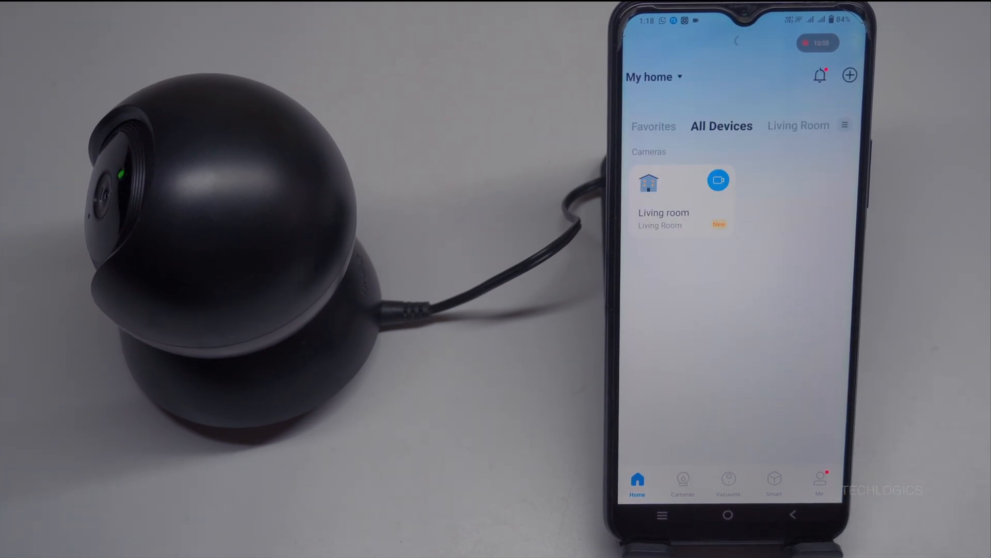
Open the Living room camera, finish the feature tour, and initialize the new microSD card
left_click(663, 199)
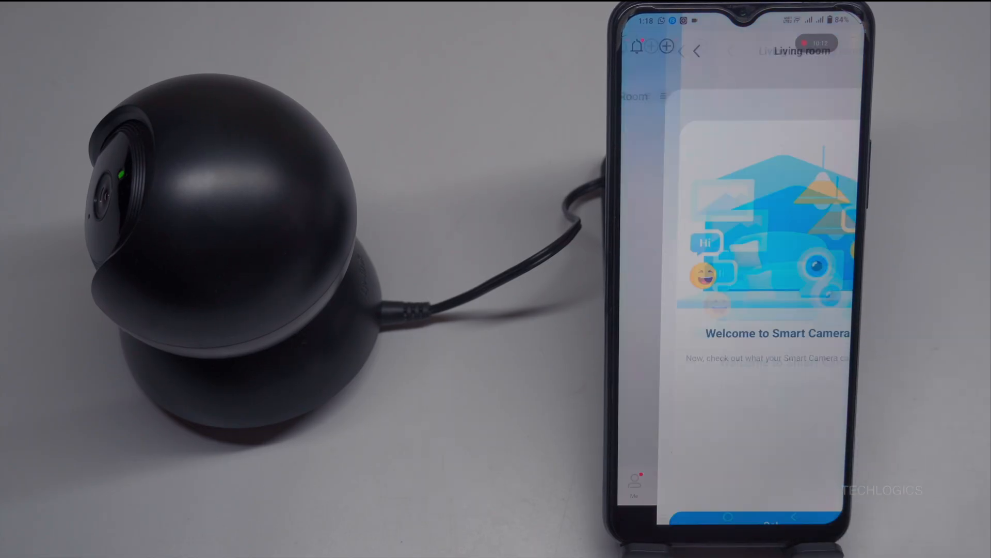
left_click(728, 473)
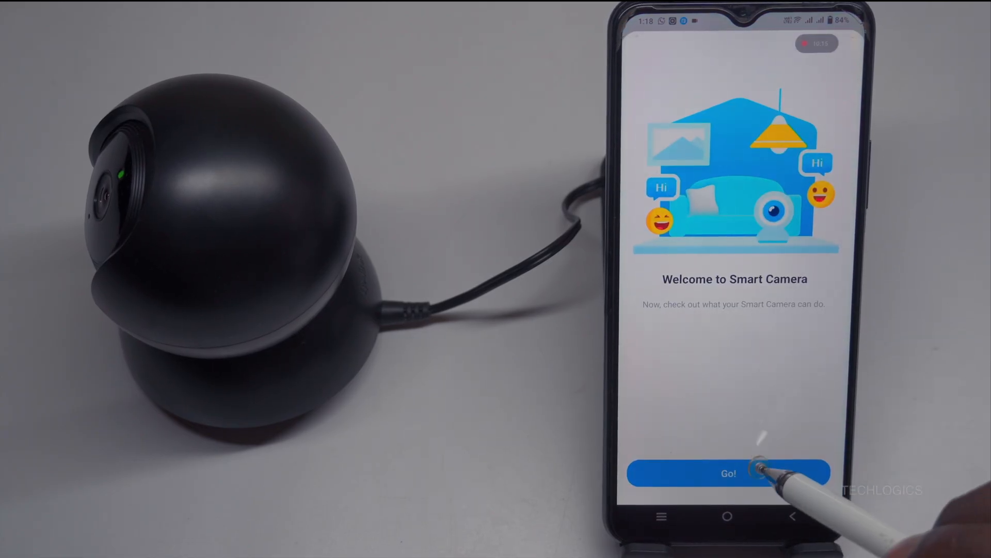
left_click(728, 474)
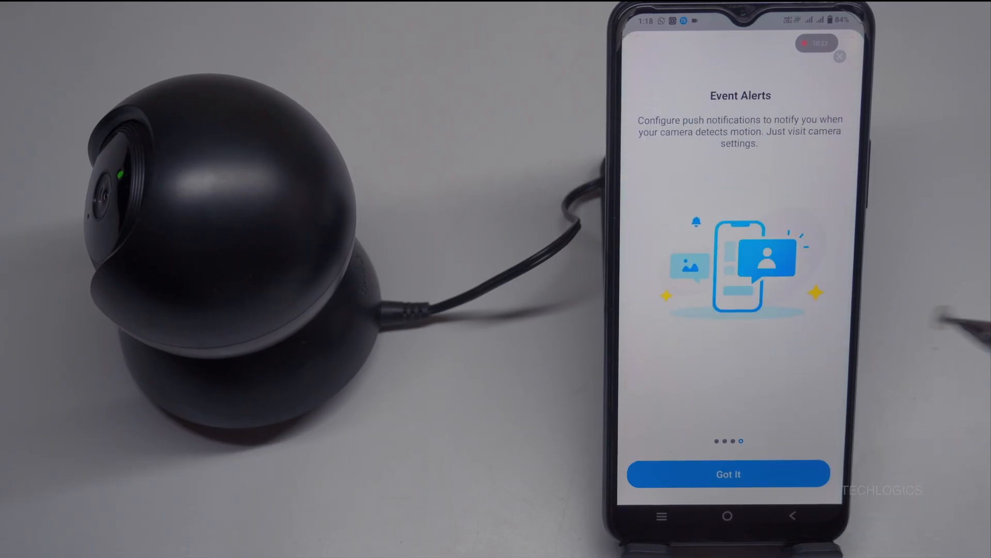
left_click(728, 474)
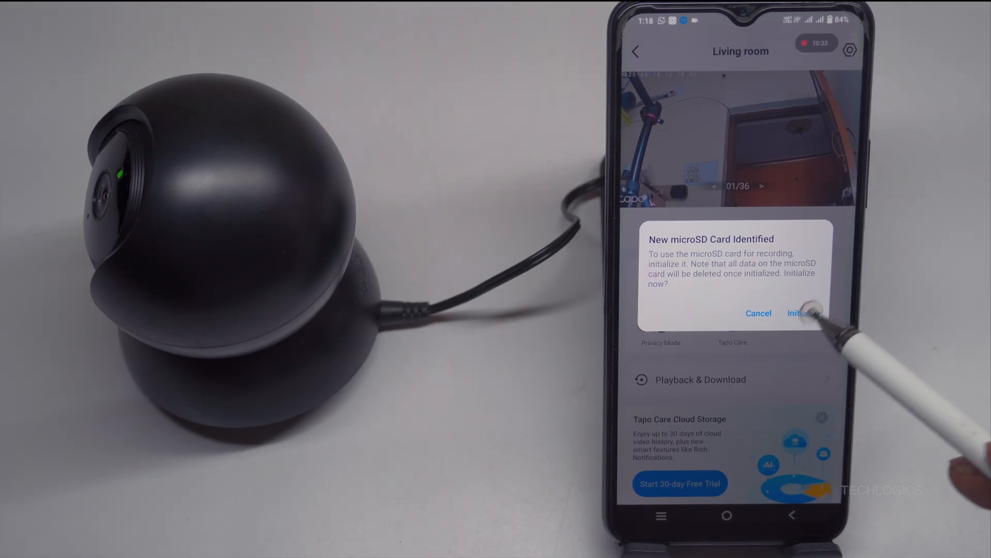
left_click(800, 313)
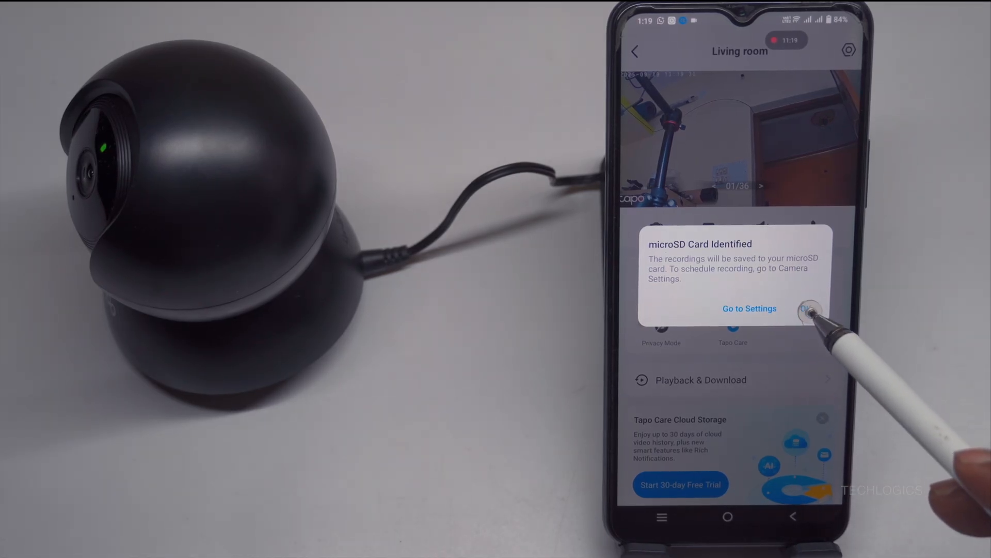
left_click(806, 311)
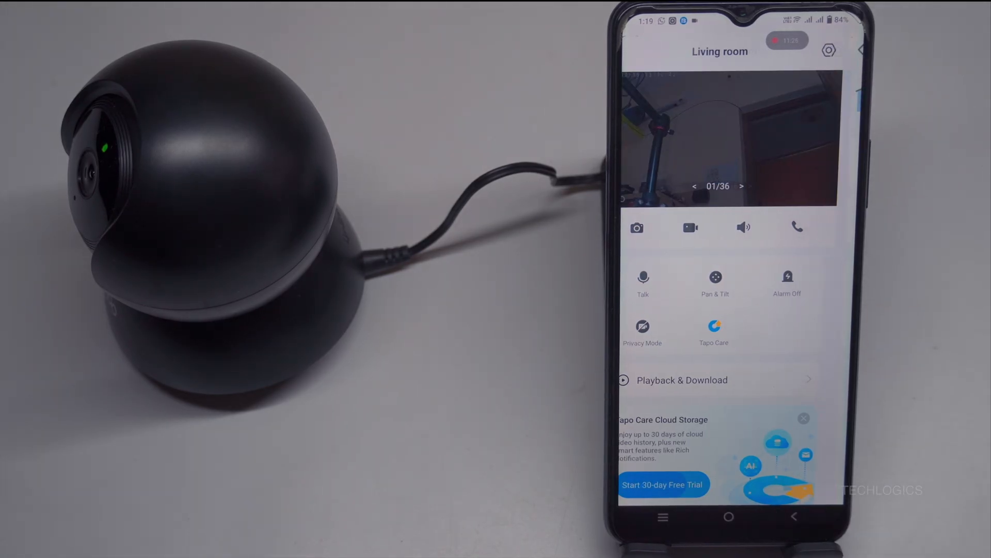
Check the recording schedule and microSD local storage status under Storage & Recording
left_click(829, 50)
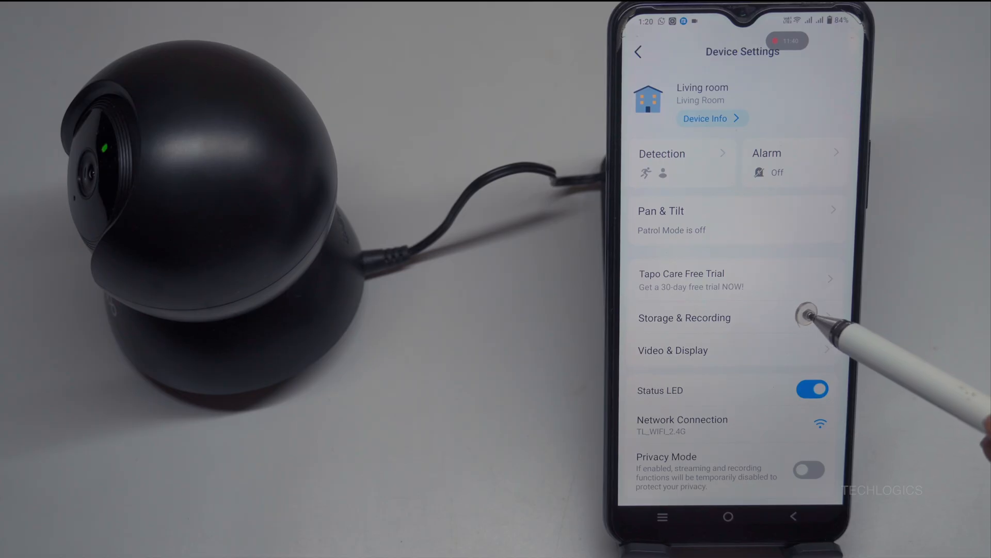
left_click(685, 317)
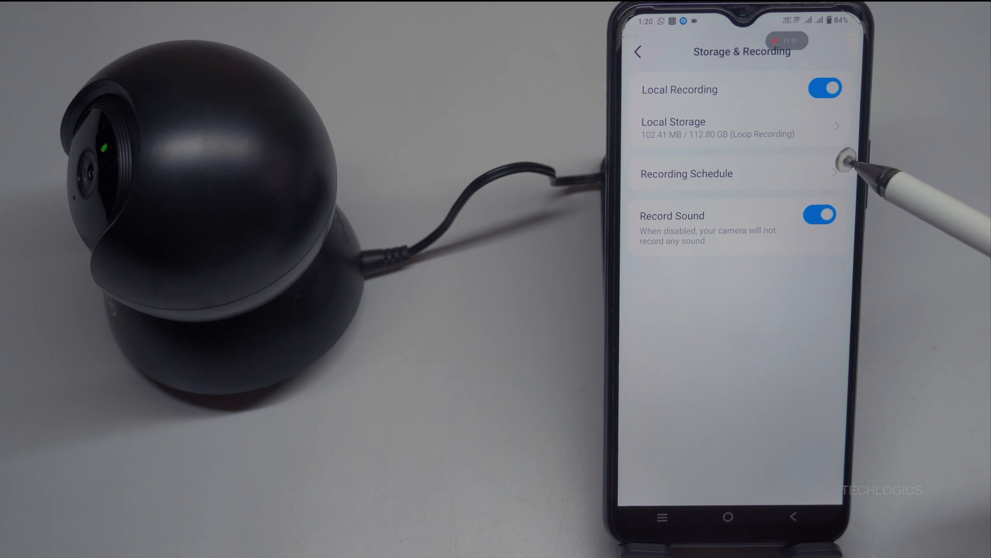
left_click(686, 174)
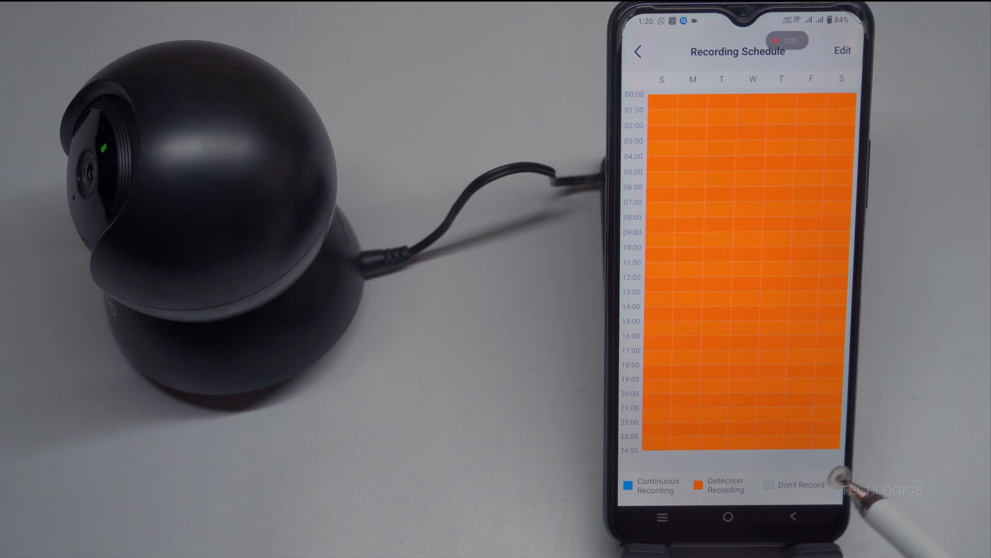
left_click(638, 51)
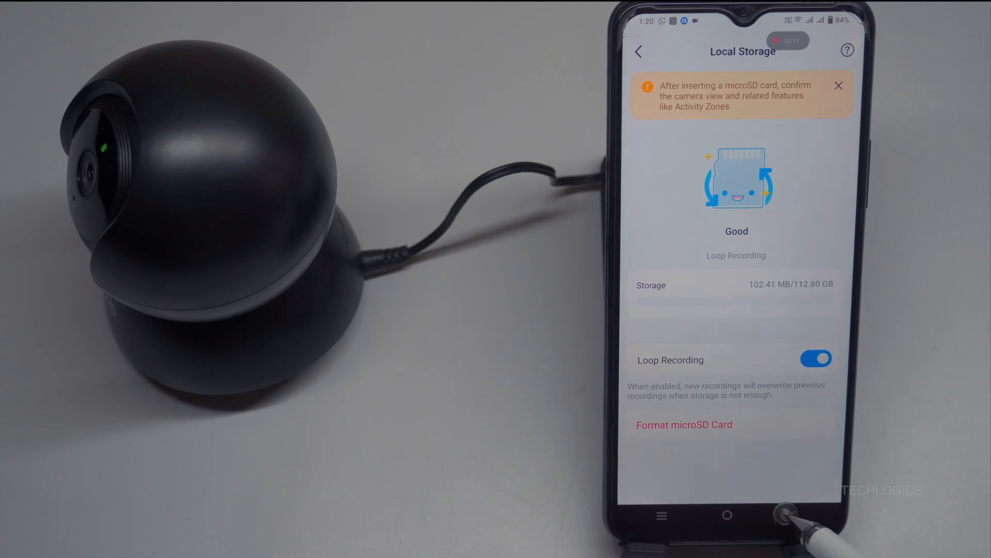
left_click(638, 51)
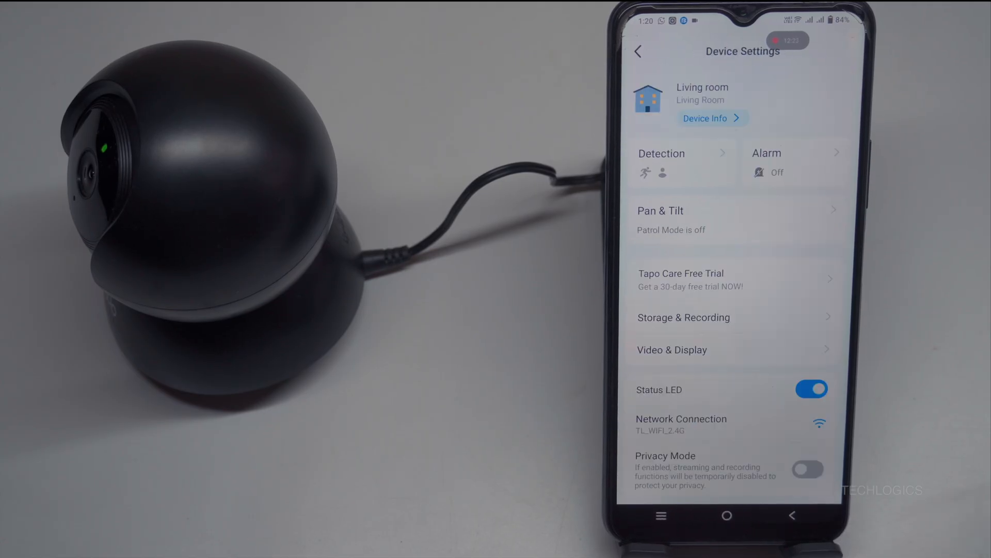
left_click(637, 51)
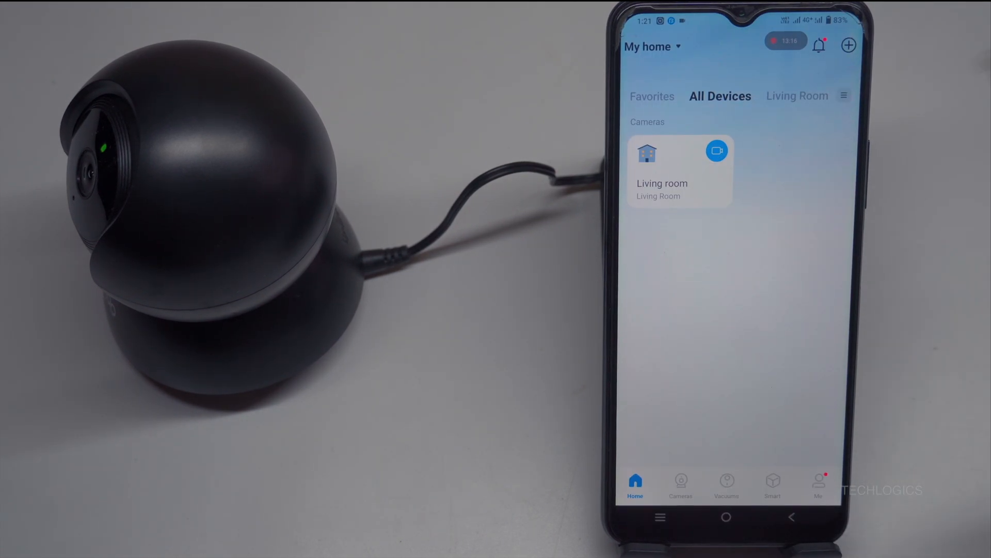
Reopen the Living room live view, show Pan & Tilt, and tilt the camera up
left_click(679, 171)
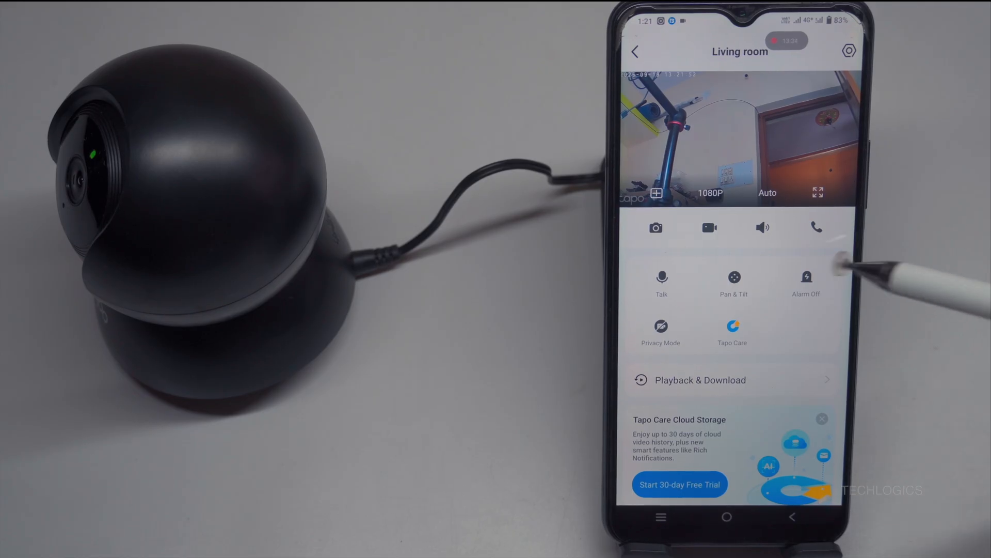
left_click(733, 282)
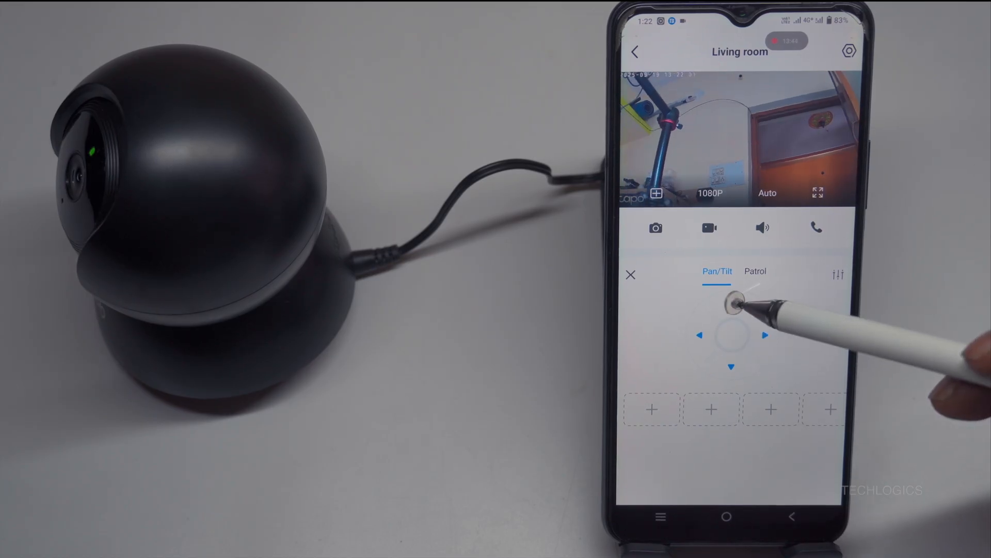
left_click(732, 302)
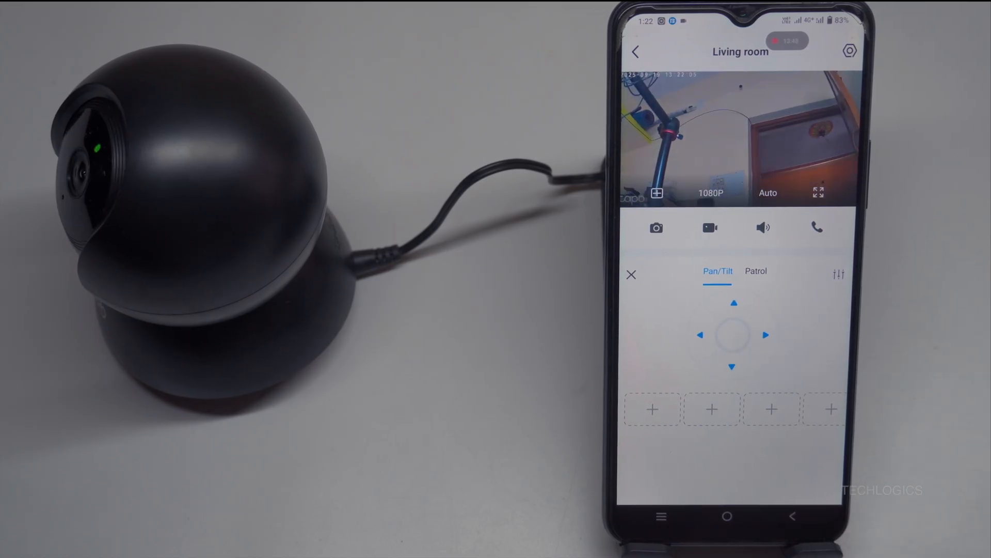